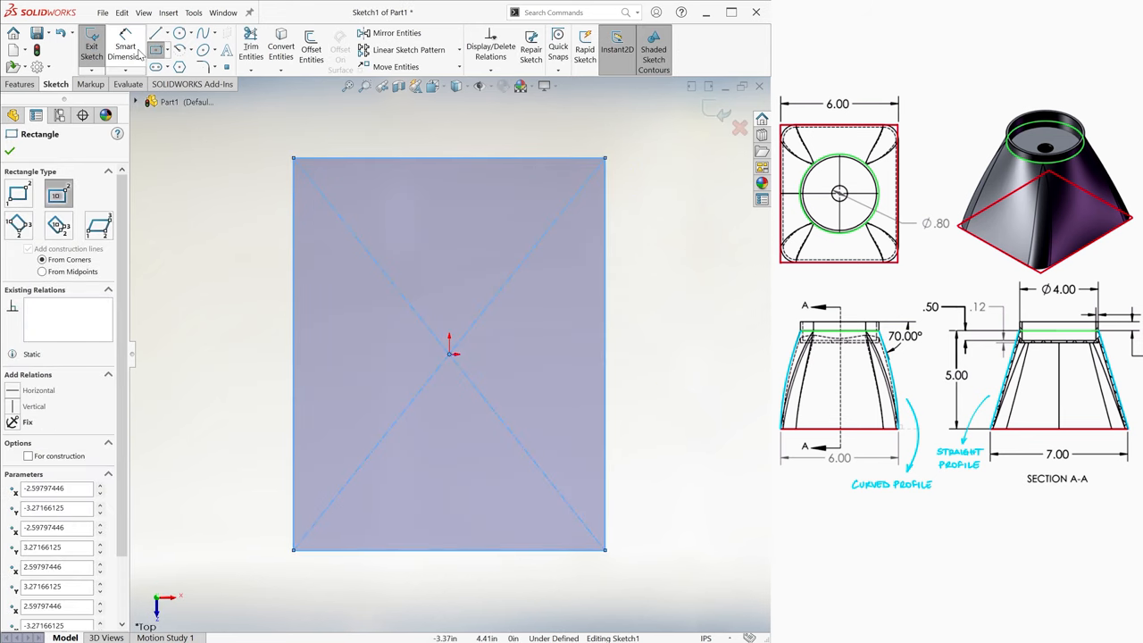
Exit the square base sketch so the rectangle is ready as a loft profile
click(125, 45)
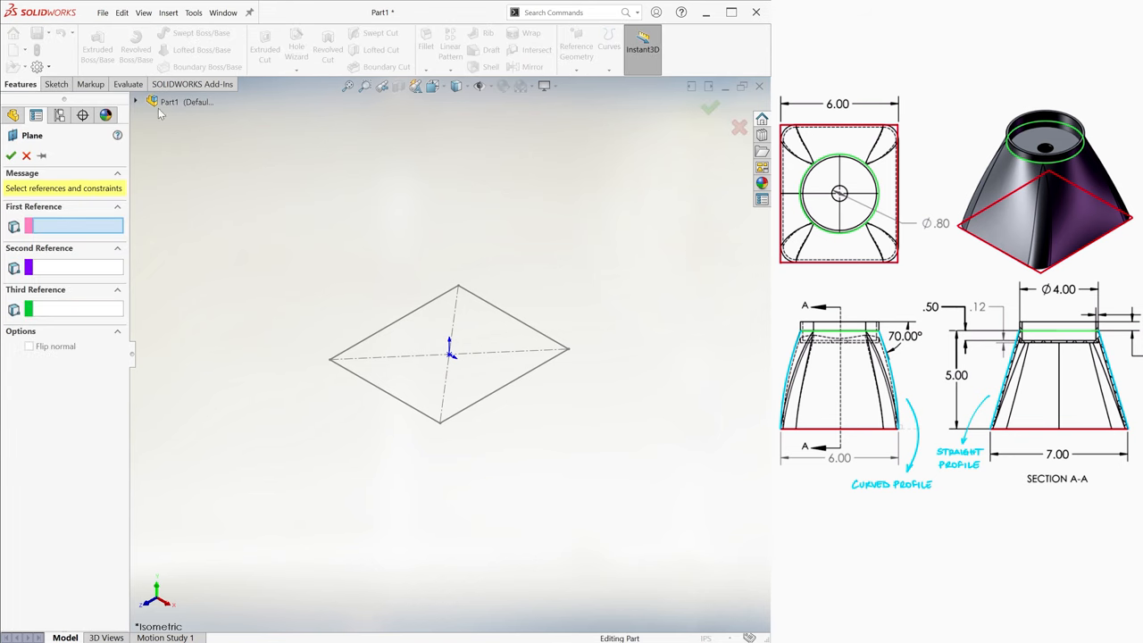
Create Plane1 offset 5.00 in above the Top Plane
click(193, 188)
text(5)
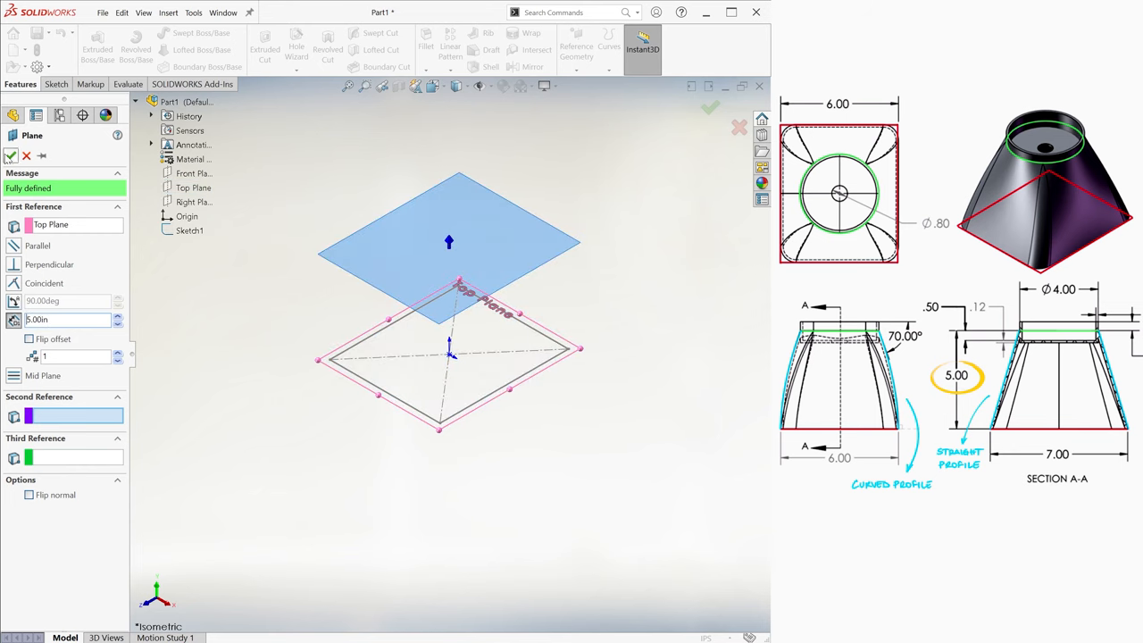
click(11, 156)
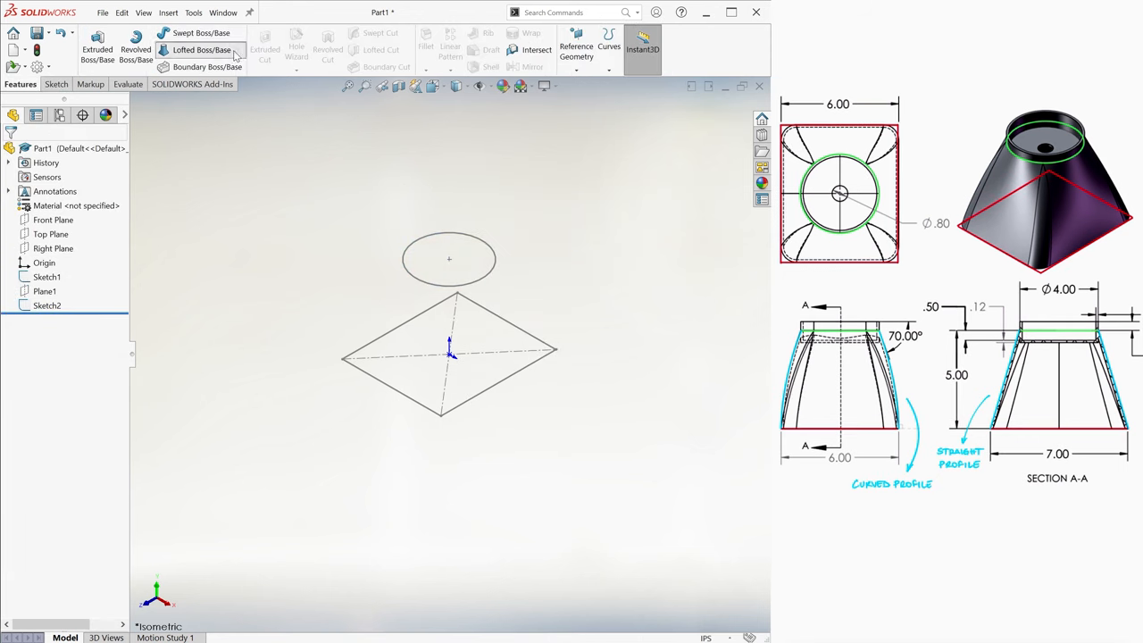
Preview a Lofted Boss/Base between Sketch1 and Sketch2, then cancel it
click(200, 50)
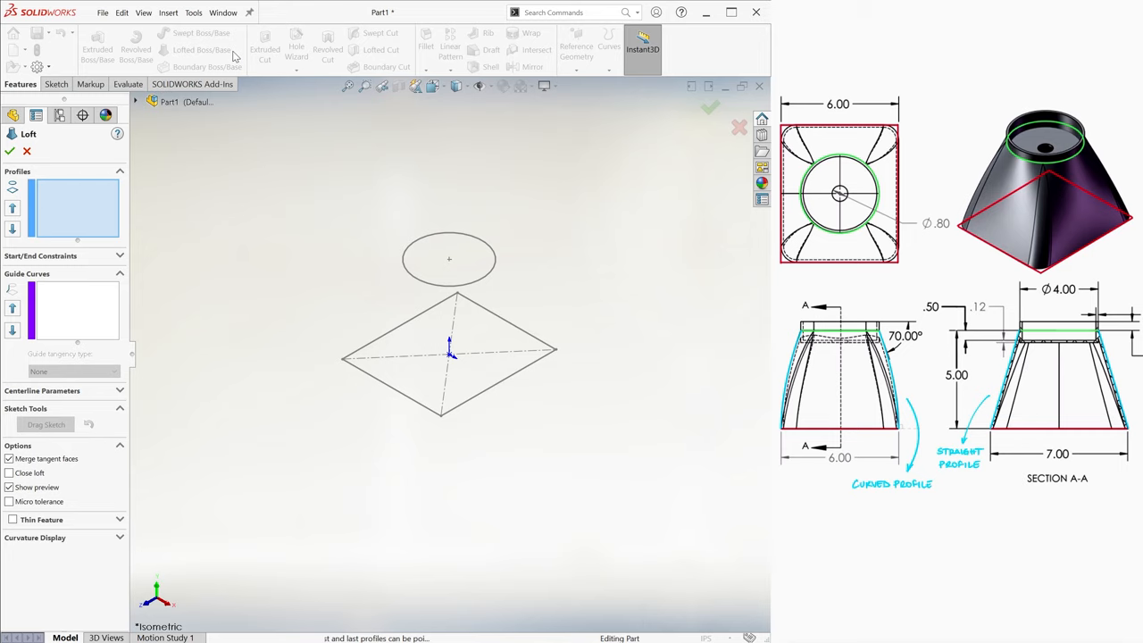
mouse_move(400, 335)
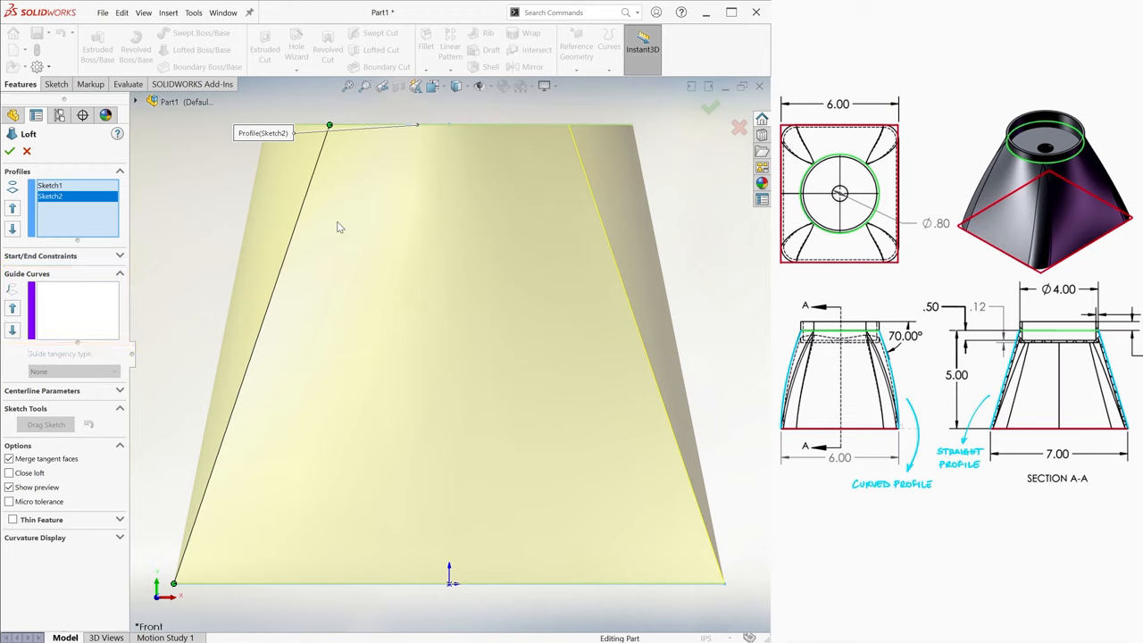
key(ctrl+7)
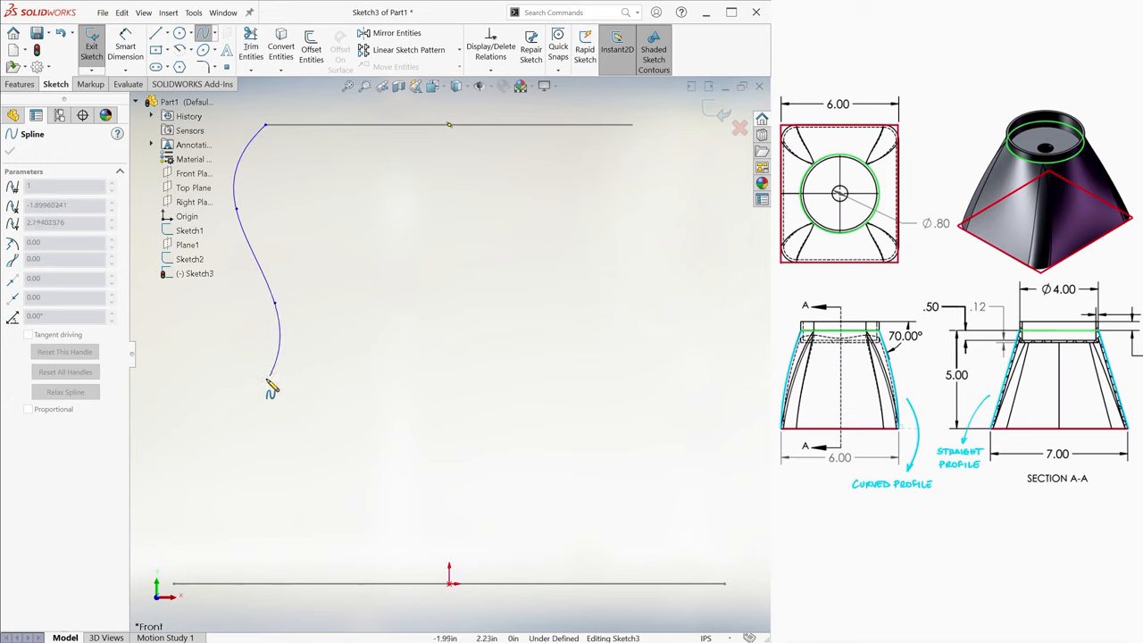
Draw a guide spline on the Front plane from the square's corner to the circle and enable Tangent Driving
drag(271, 384, 164, 581)
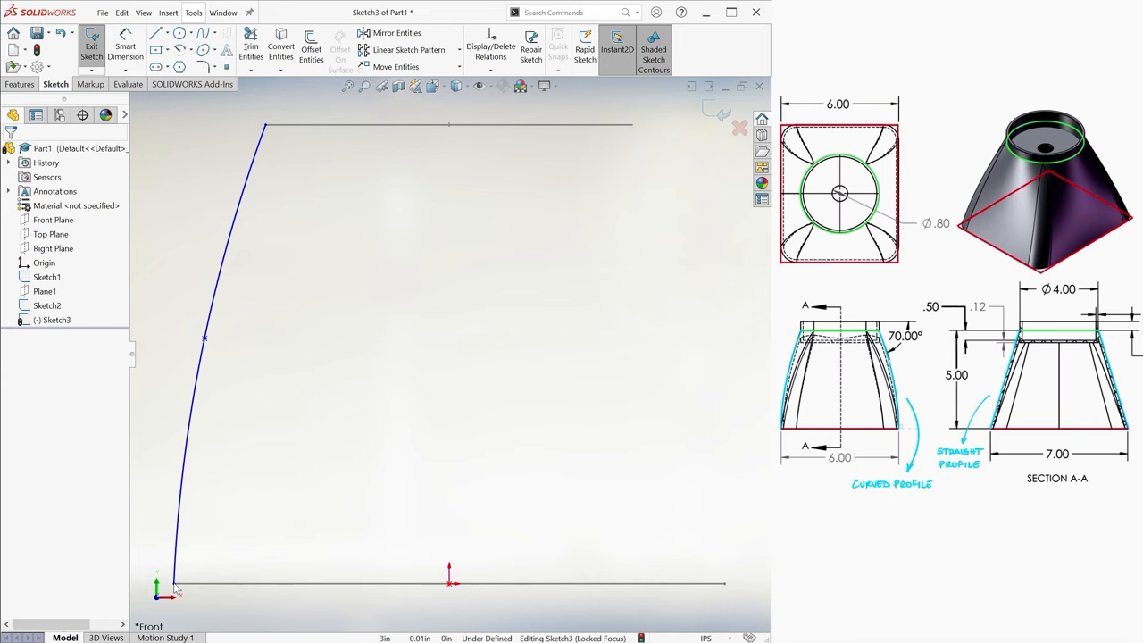
click(215, 340)
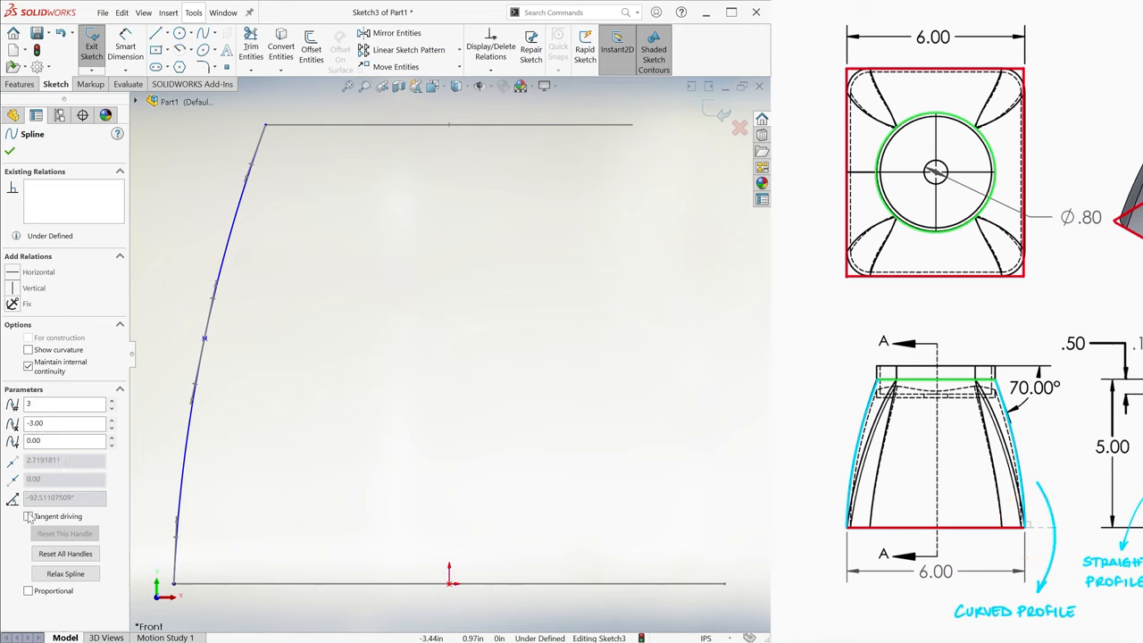
click(29, 516)
text(-110)
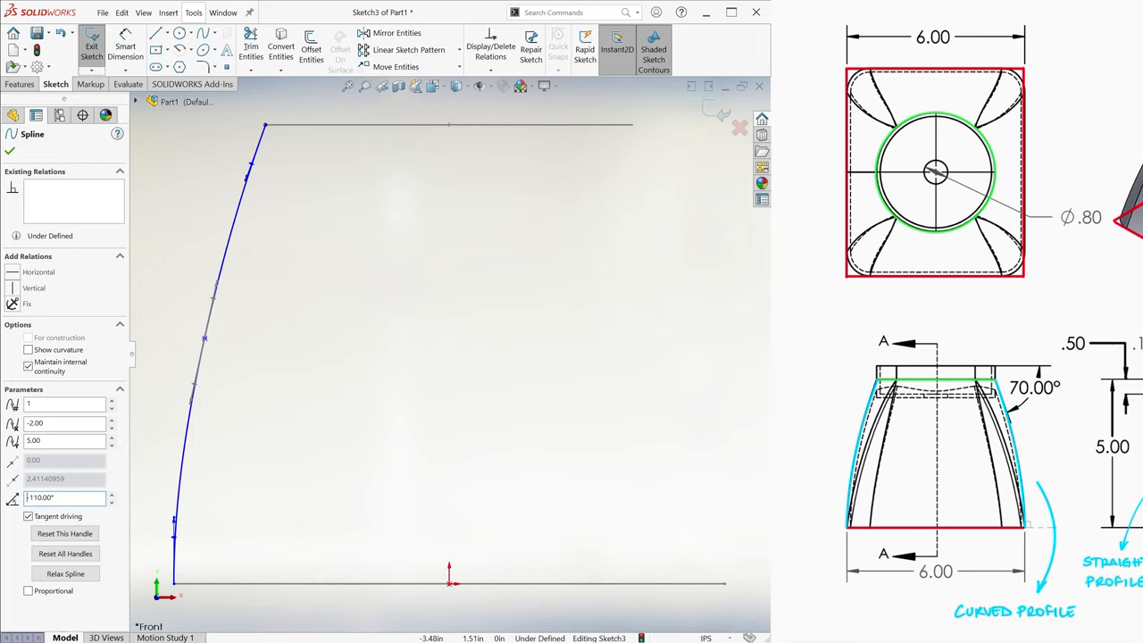
Adjust the spline's control point value, test it in the loft, and return to the guide sketch
click(203, 339)
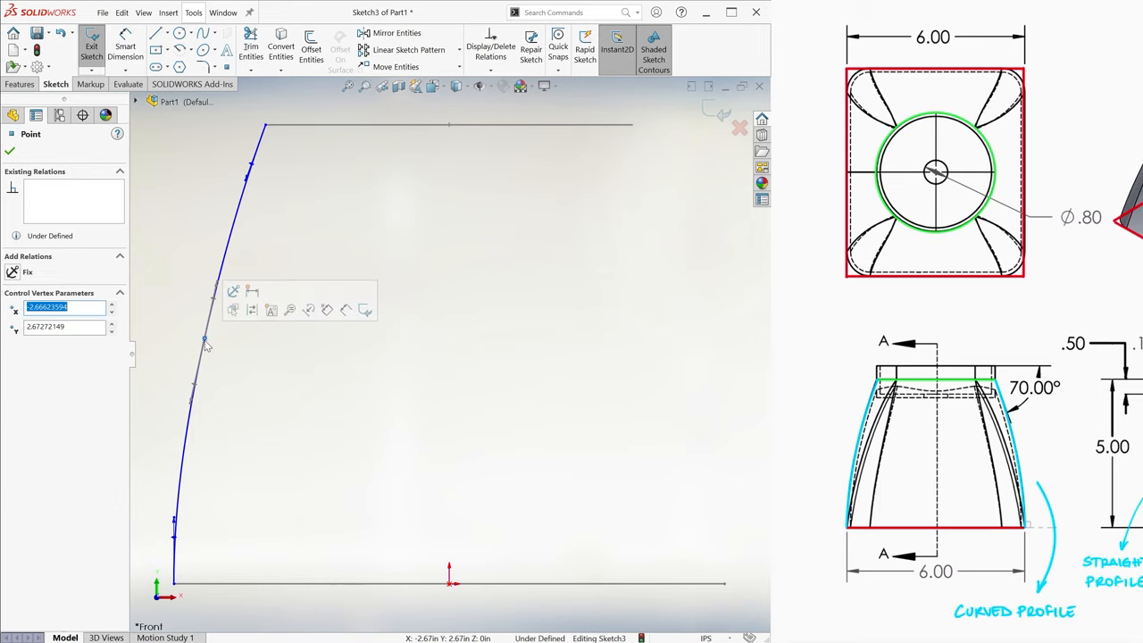
key(ctrl+7)
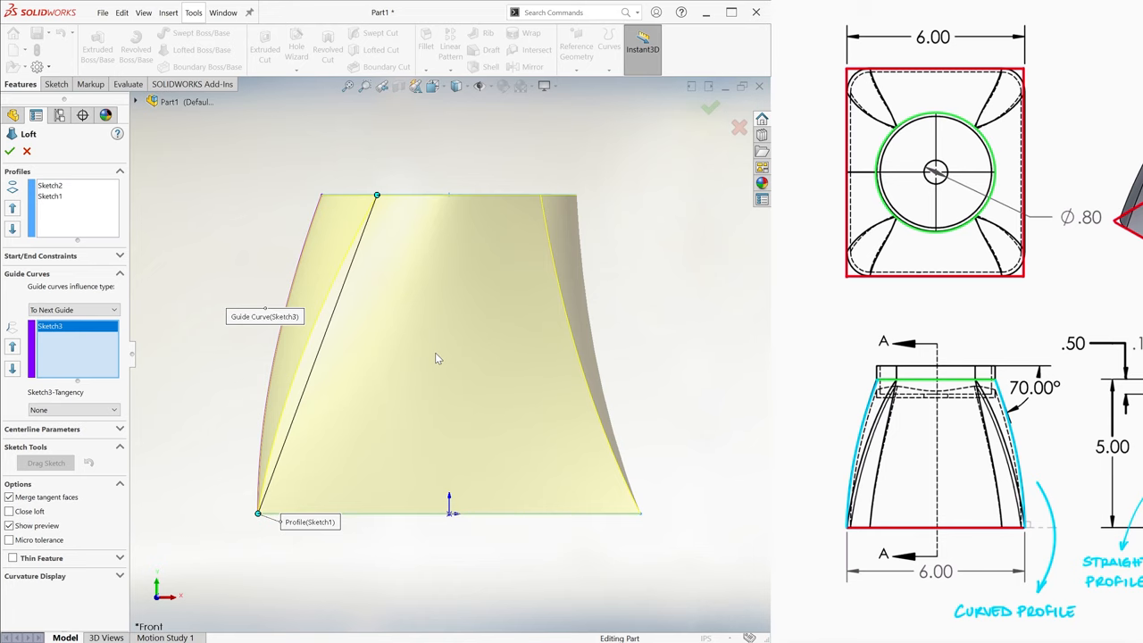
click(25, 150)
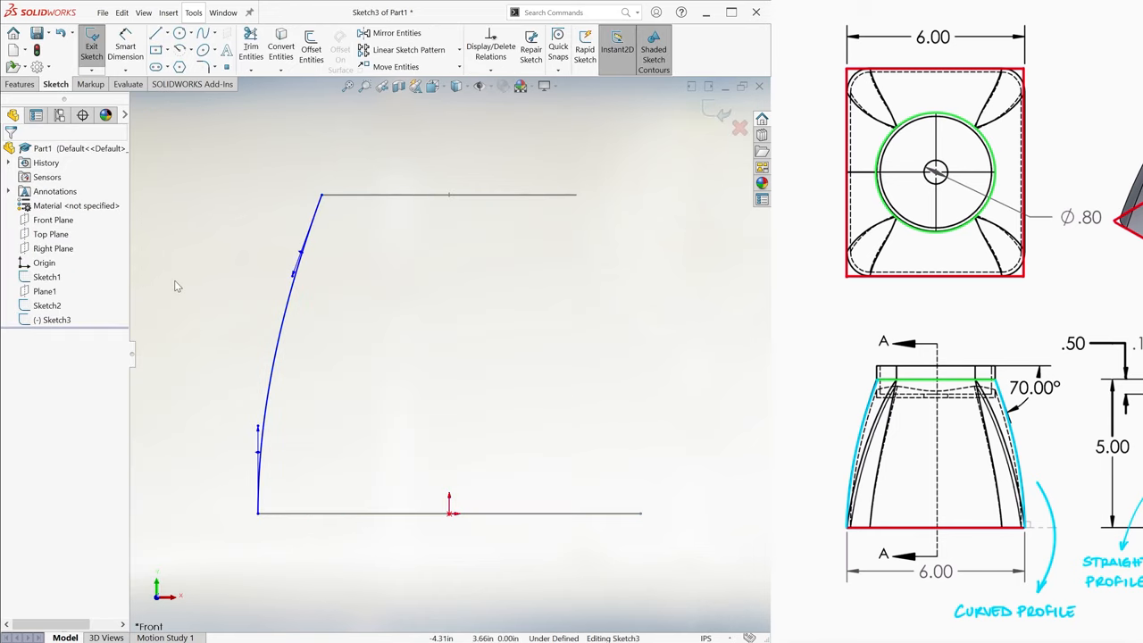
Mirror the guide spline about a vertical centreline from the origin
click(166, 32)
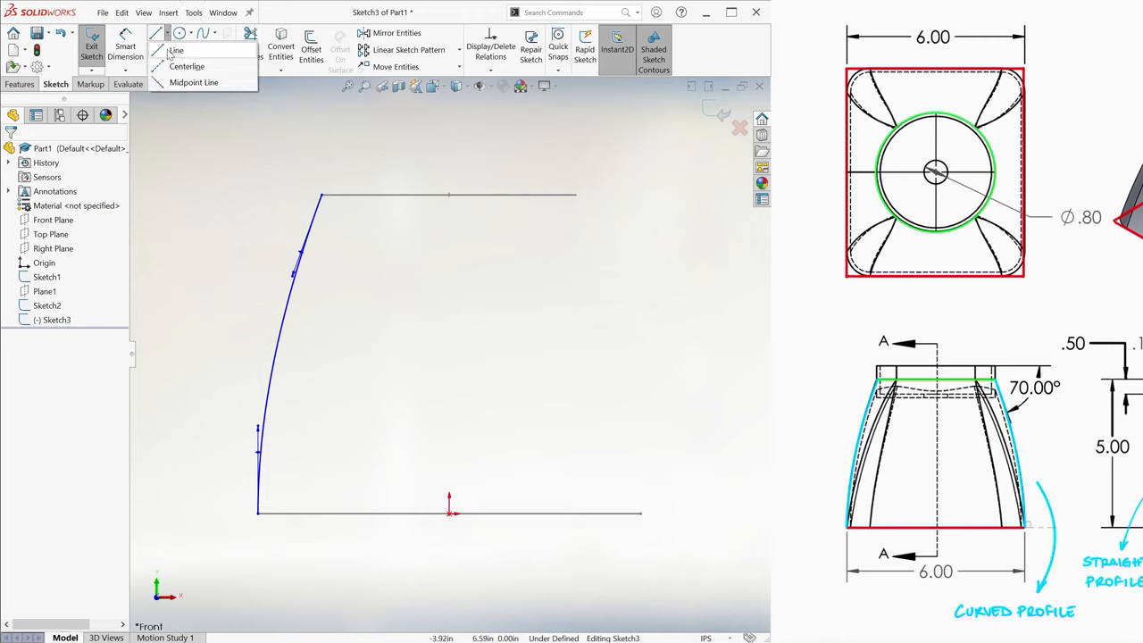
click(175, 50)
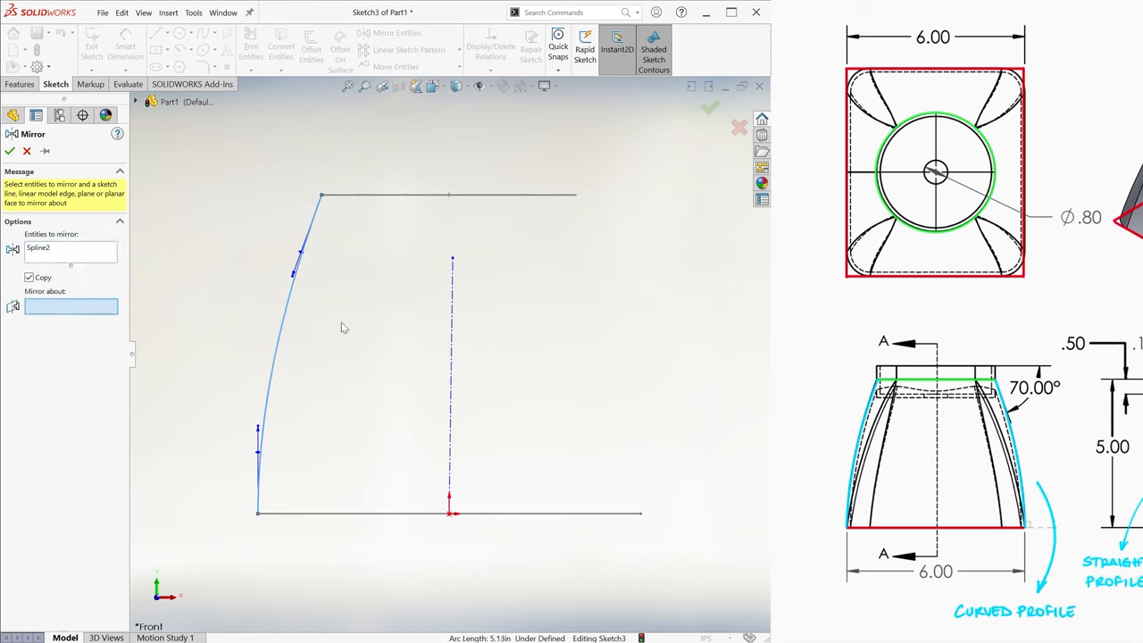
click(11, 150)
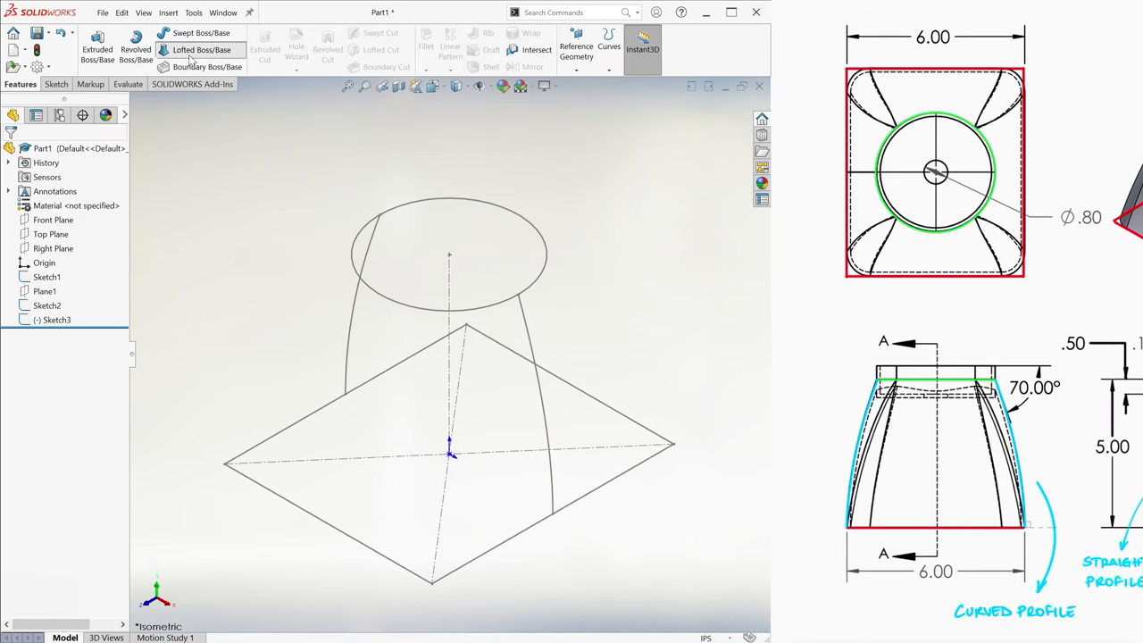
Start a Lofted Boss/Base with the circle as the first profile and the square below it
click(202, 50)
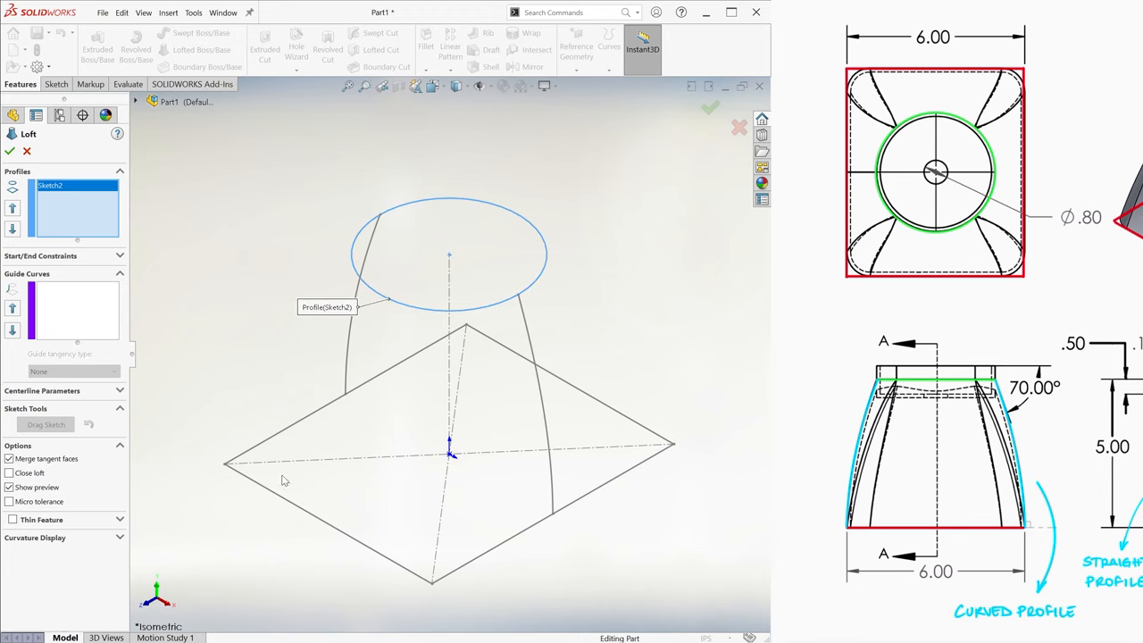
click(225, 464)
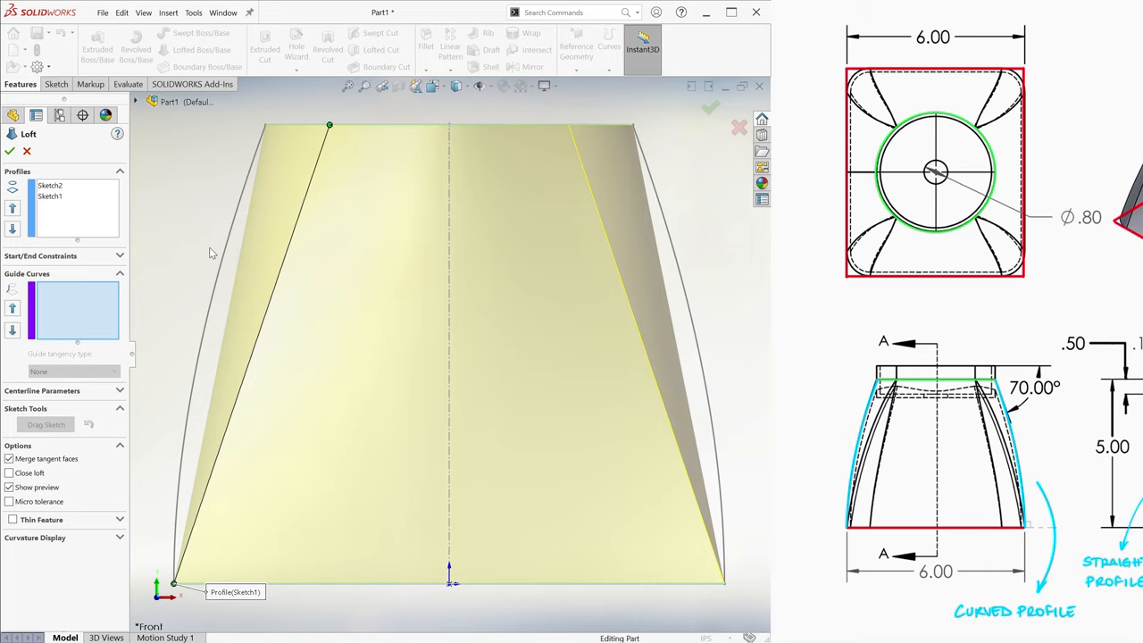
mouse_move(315, 318)
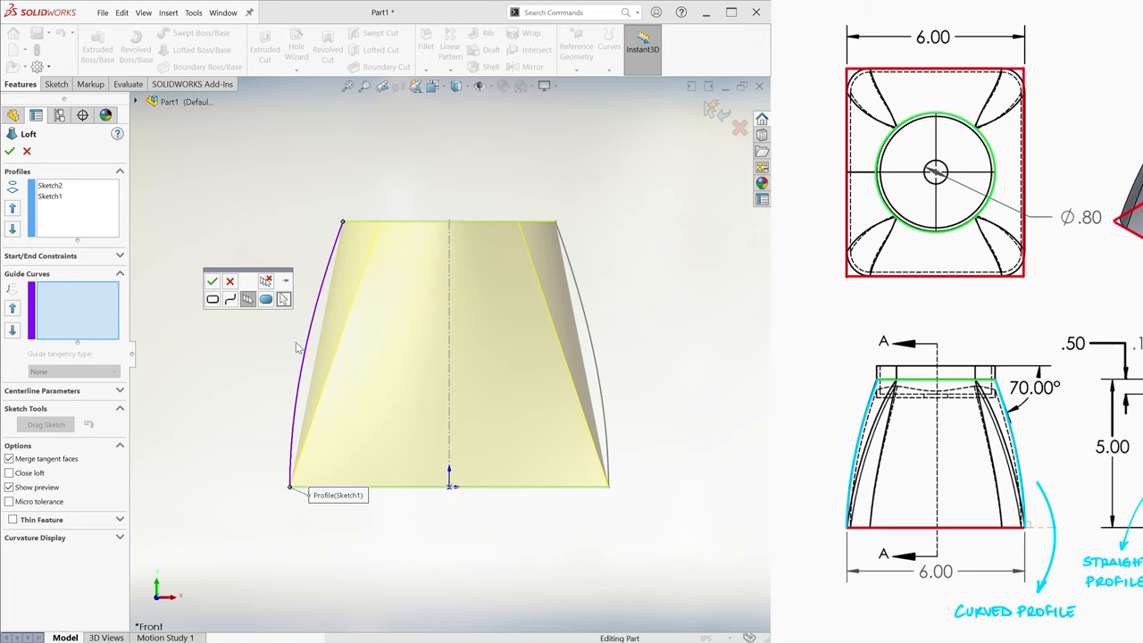
mouse_move(293, 347)
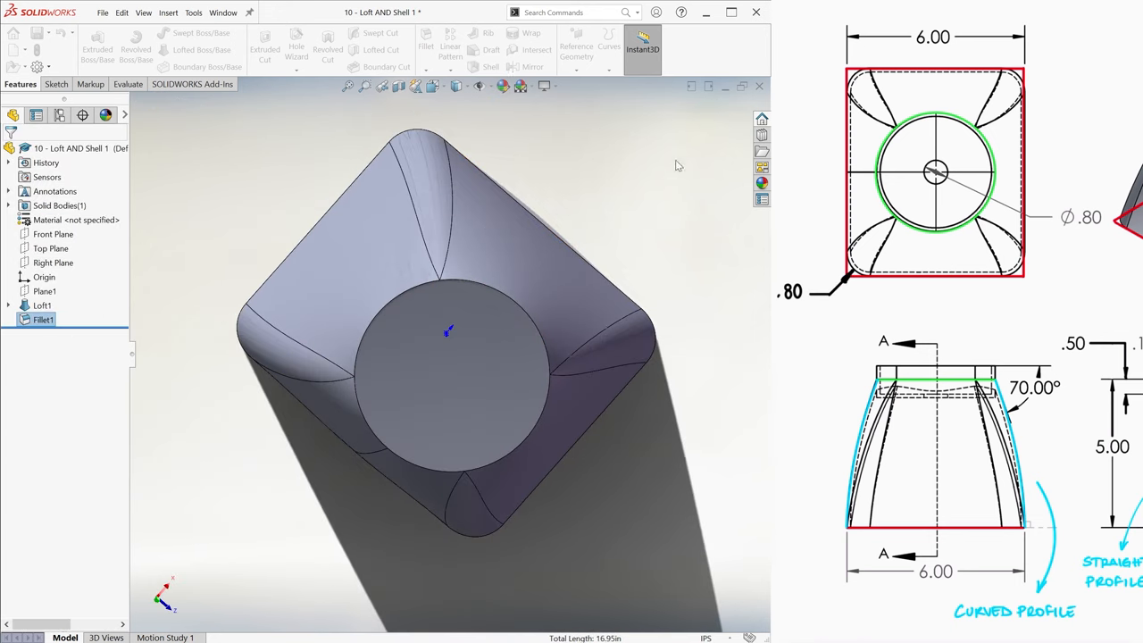
mouse_move(654, 200)
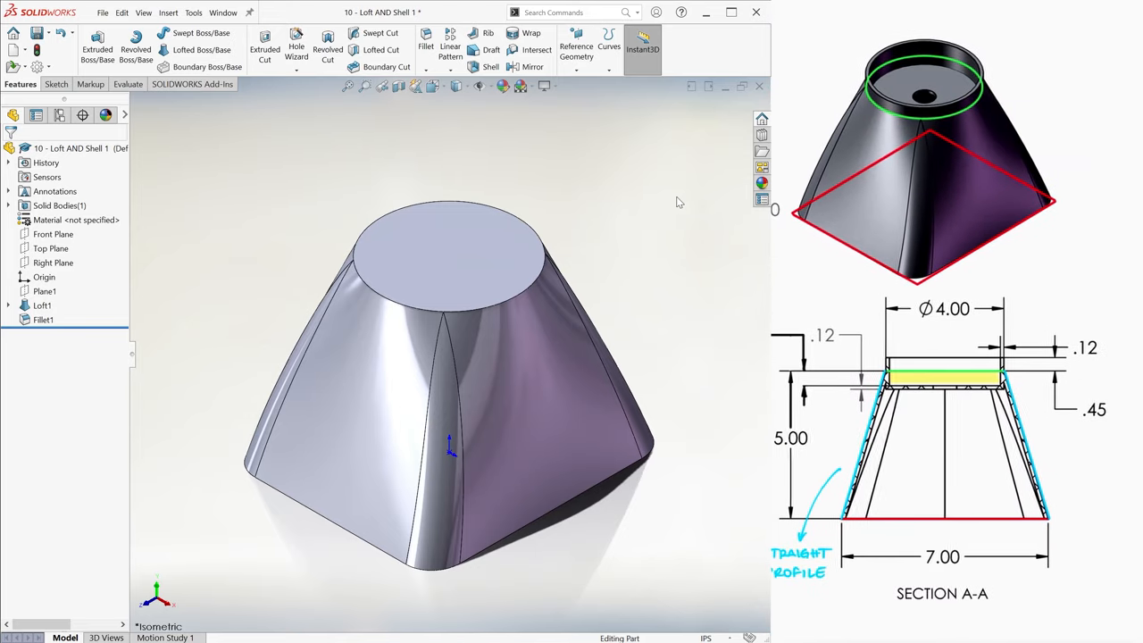
Expand Loft1 in the feature tree to show its underlying sketches
click(41, 304)
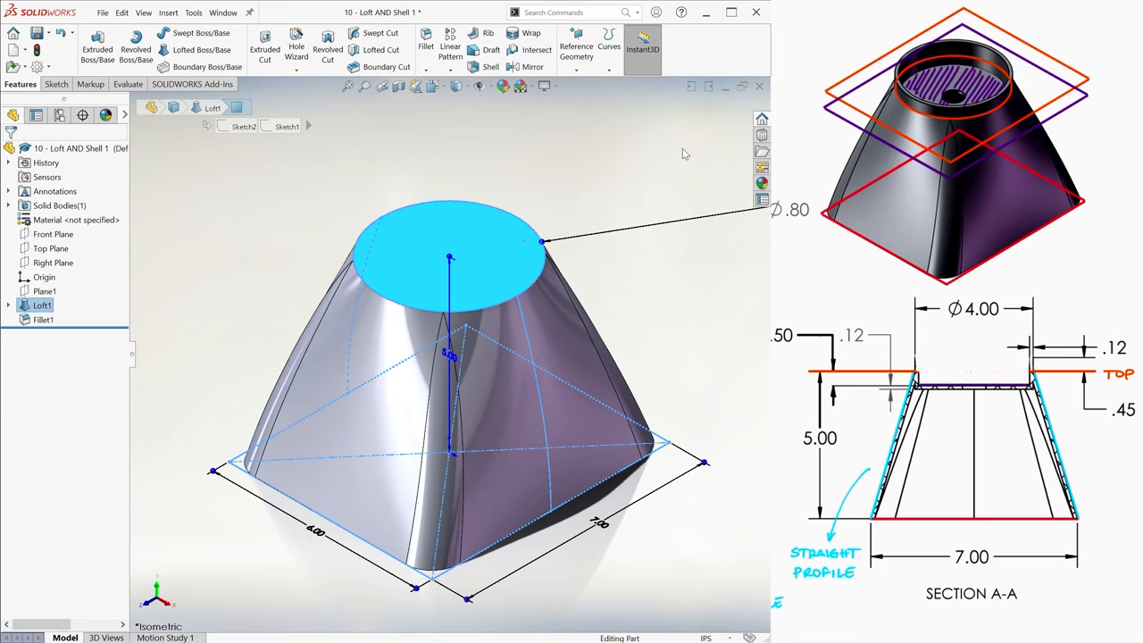
Offset the top face's circular edge inward and Extruded Cut a recess inside the ring
click(55, 84)
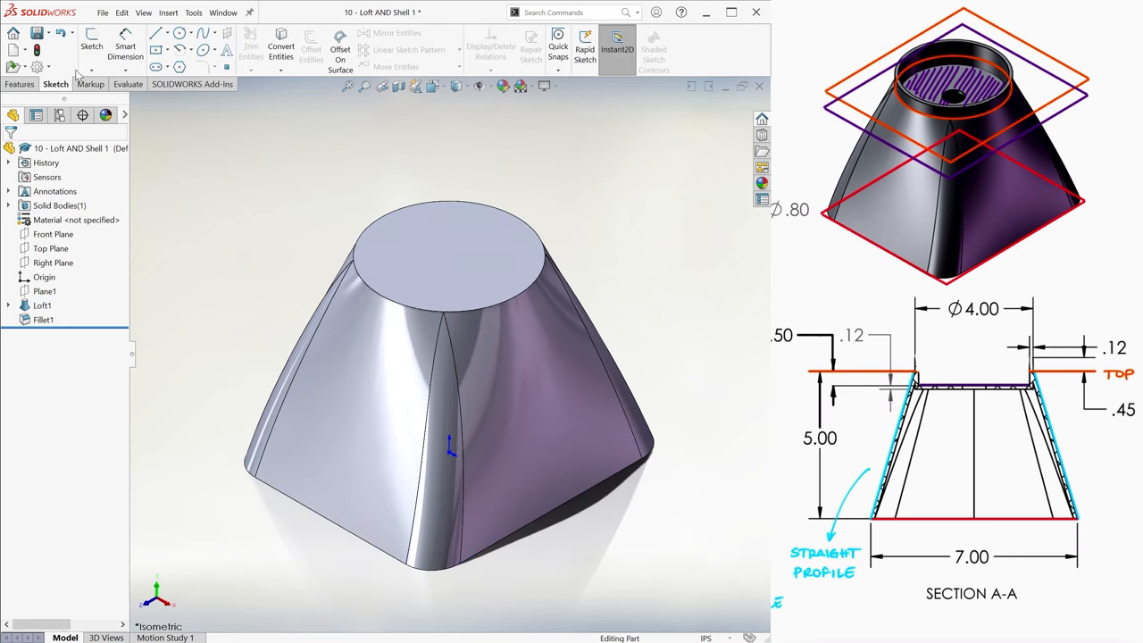
click(438, 250)
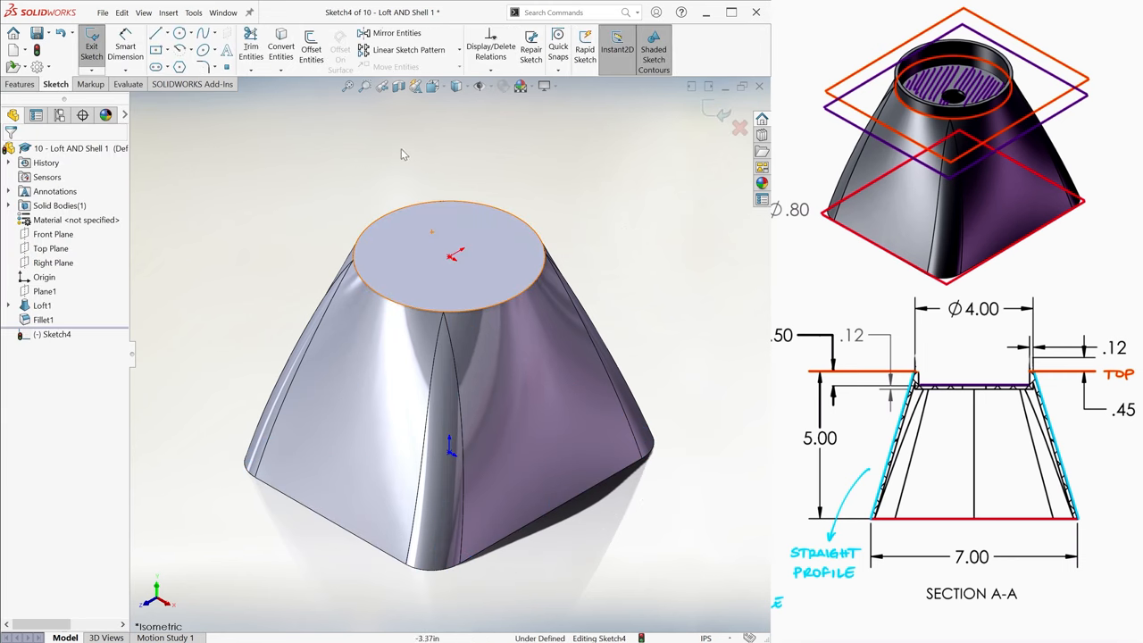
click(311, 50)
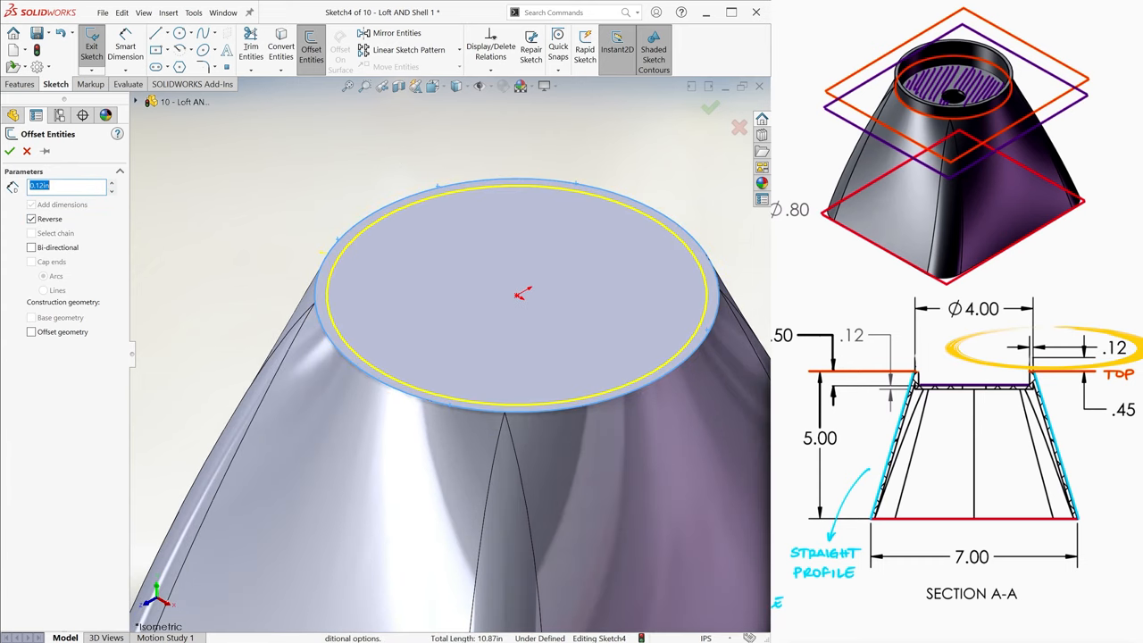
click(11, 150)
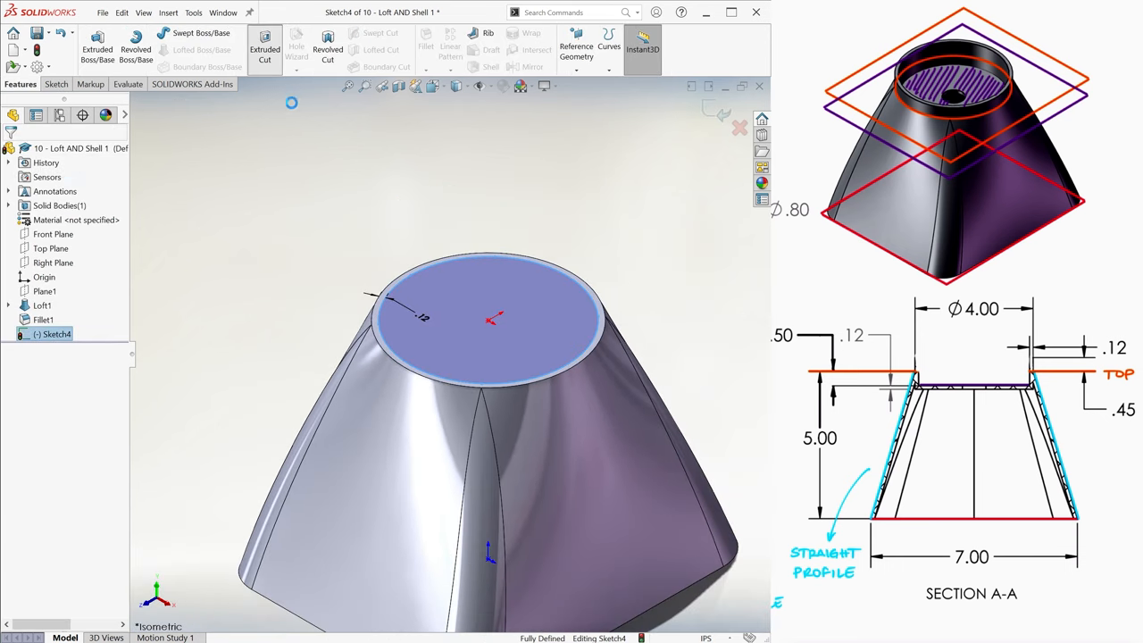
click(740, 128)
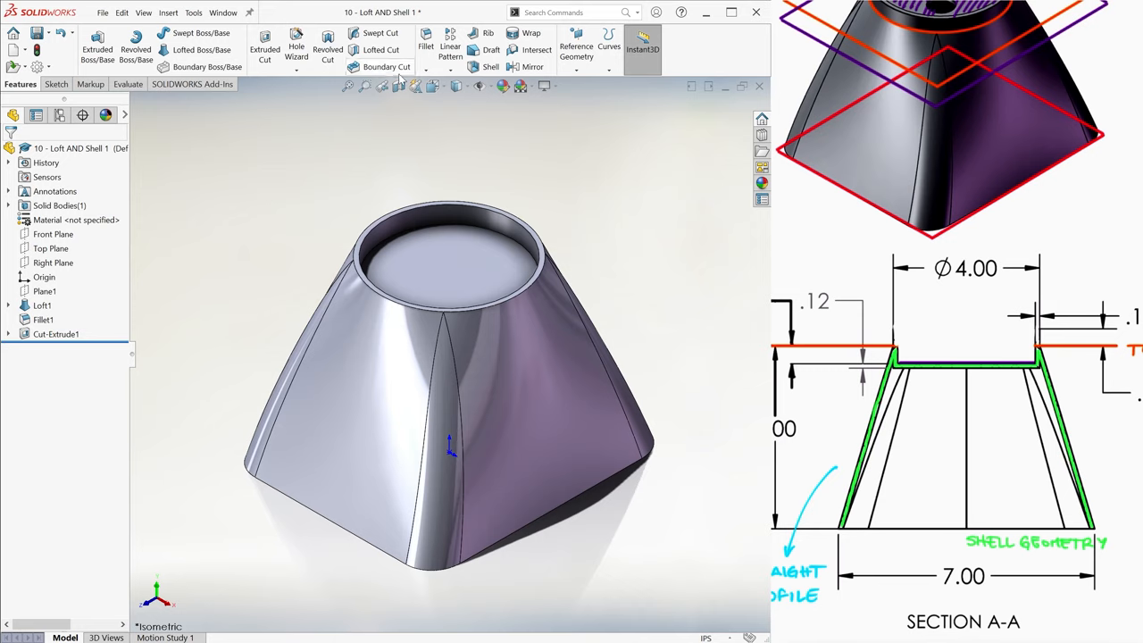
Shell the lofted housing to thin walls, removing the selected face to leave it open
click(489, 50)
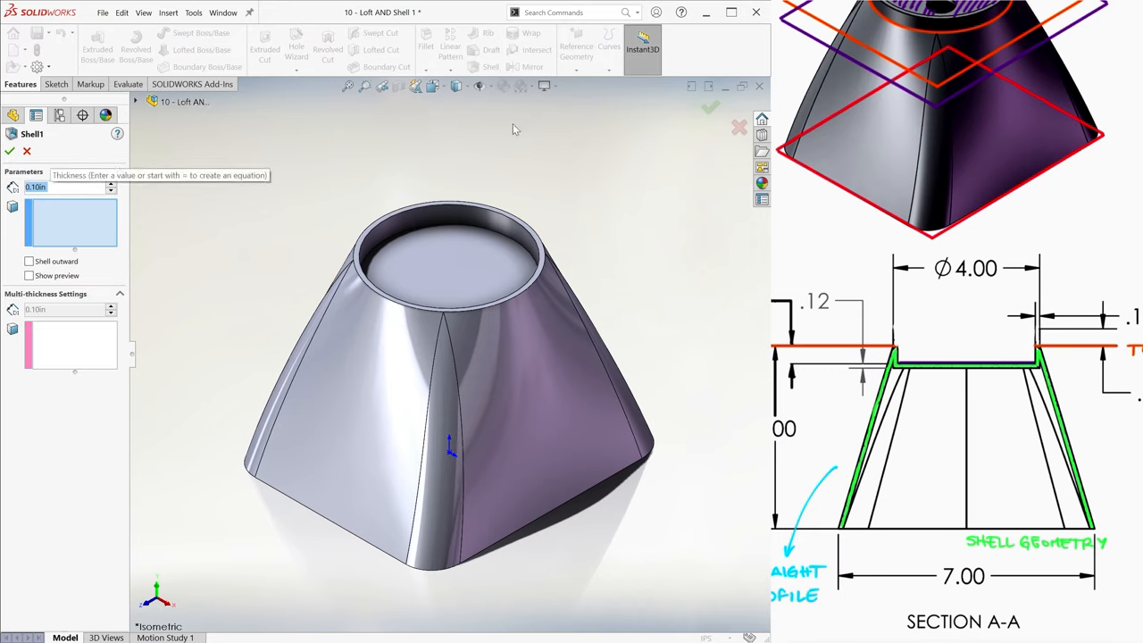
click(71, 221)
text(0.12)
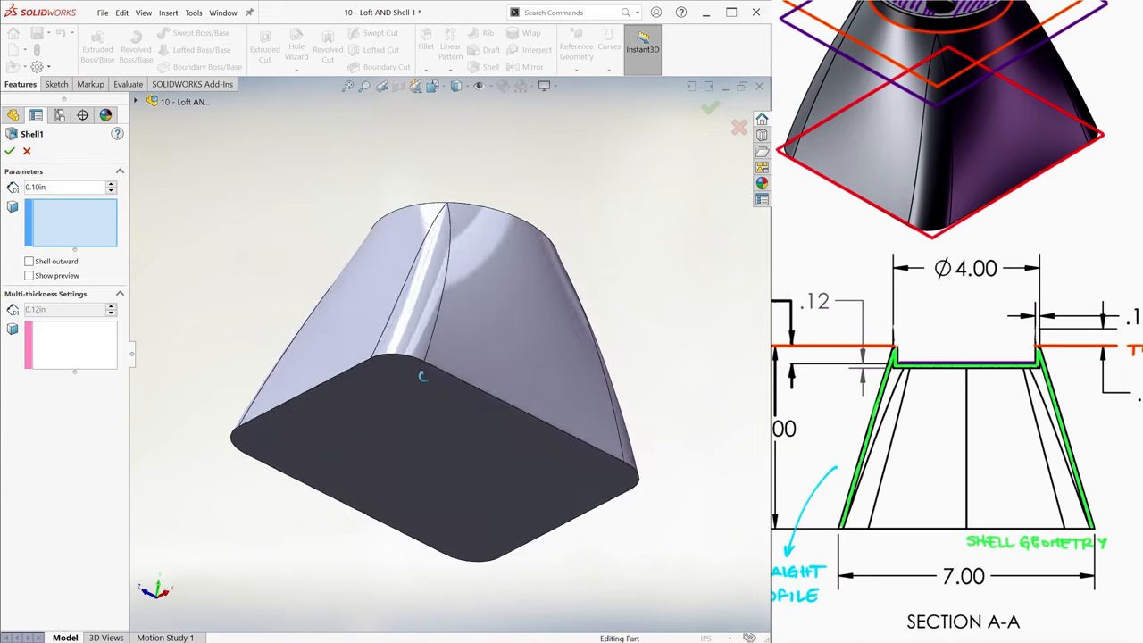
click(420, 438)
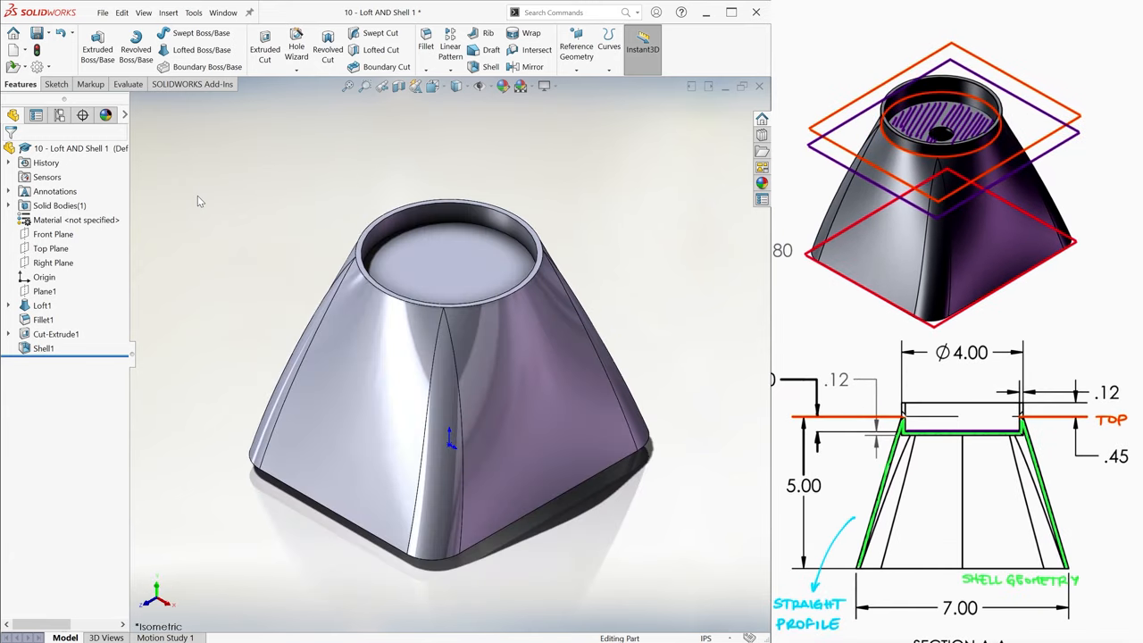
click(43, 304)
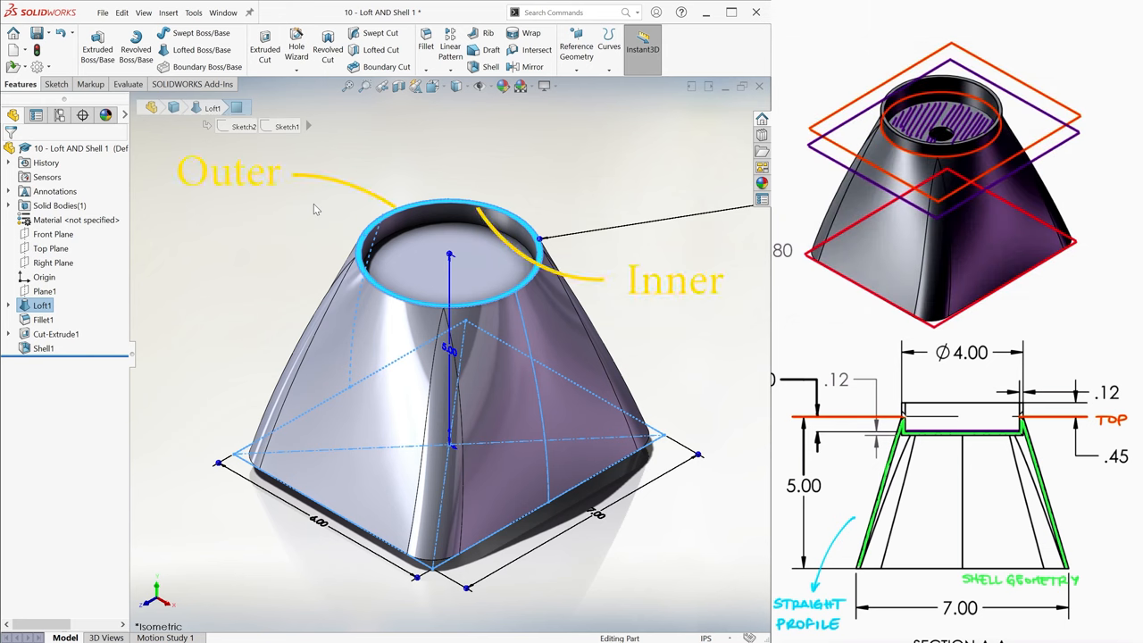
click(168, 11)
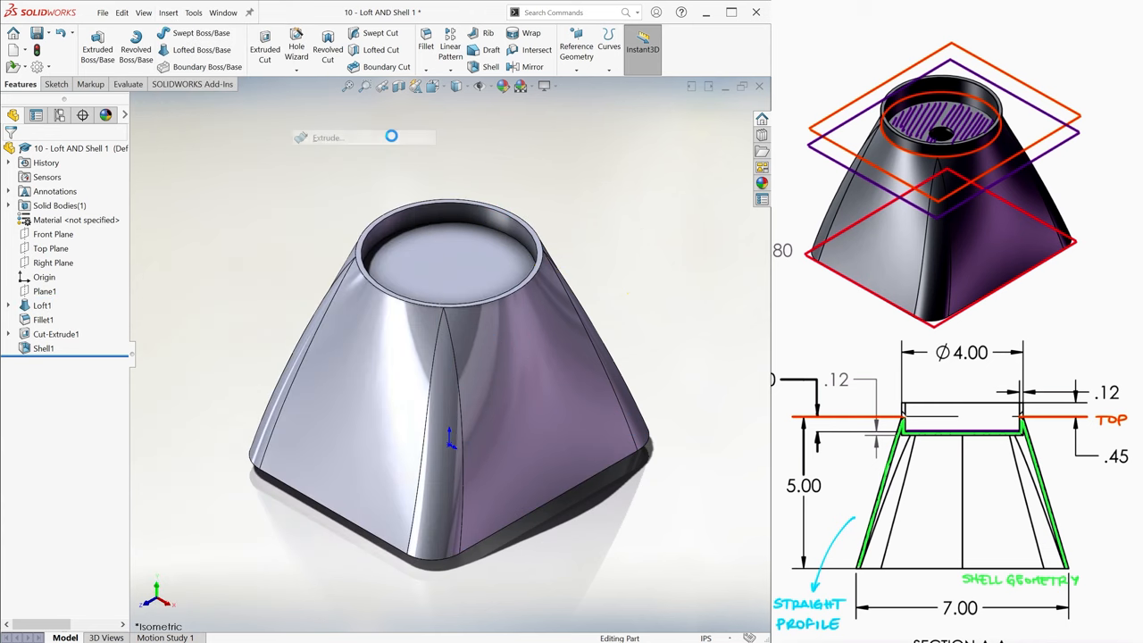
Extrude the top rim face Blind 0.45 in with Cap end to form the top ring
click(96, 44)
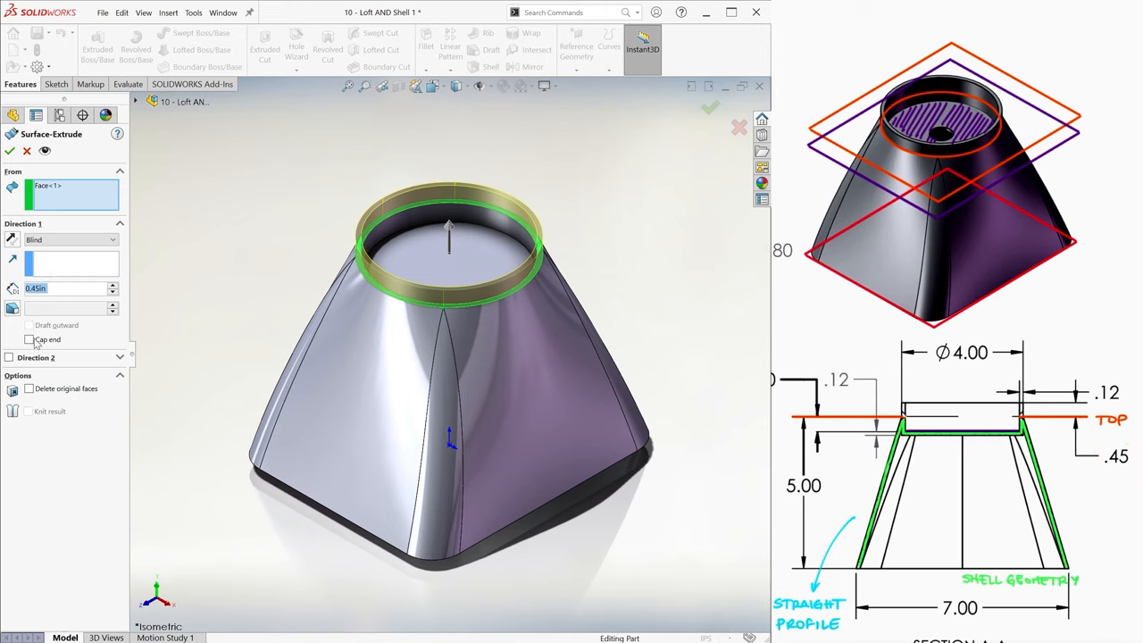
click(29, 339)
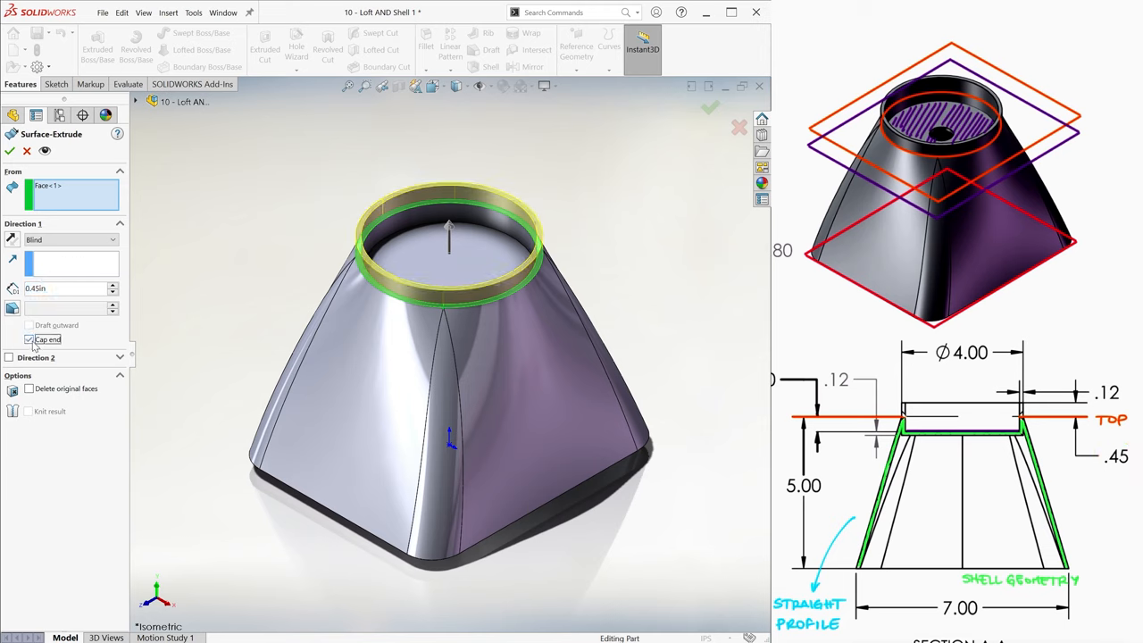
click(28, 389)
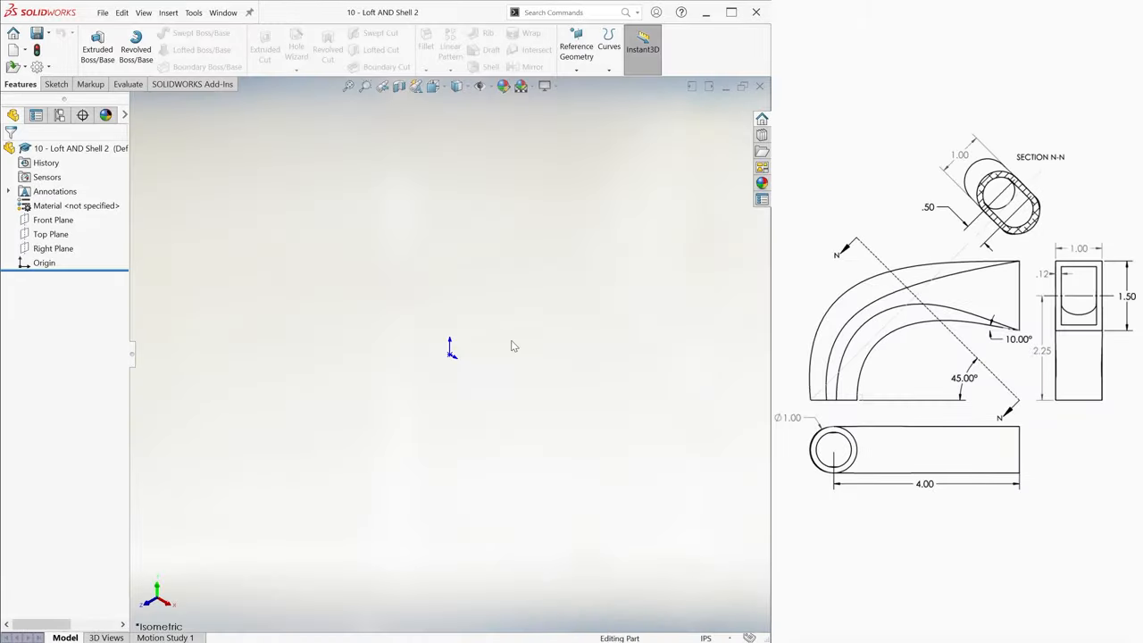
On the Top Plane, sketch a Ø1.00 circle 4.00 from the origin with a centerline, and begin the rectangle sketch
click(55, 84)
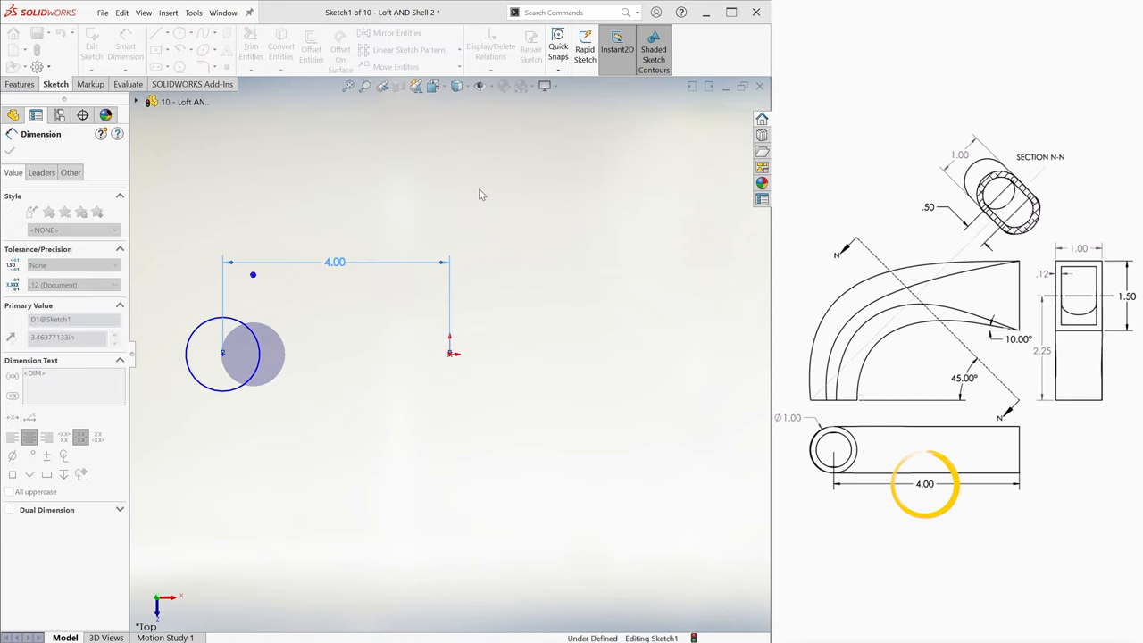
click(223, 354)
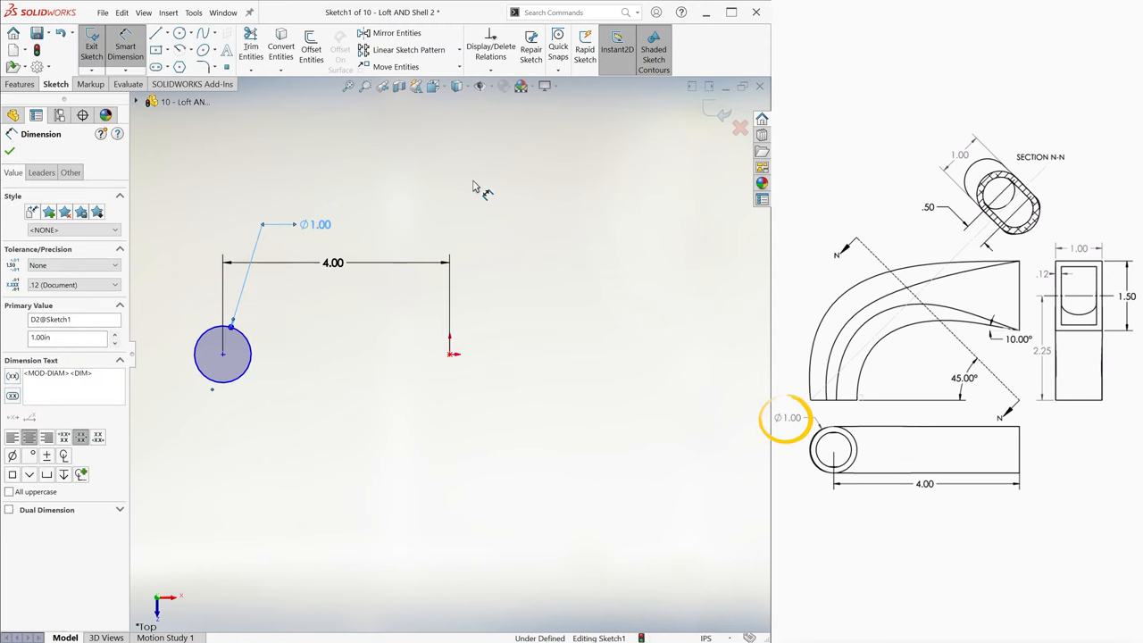
click(154, 32)
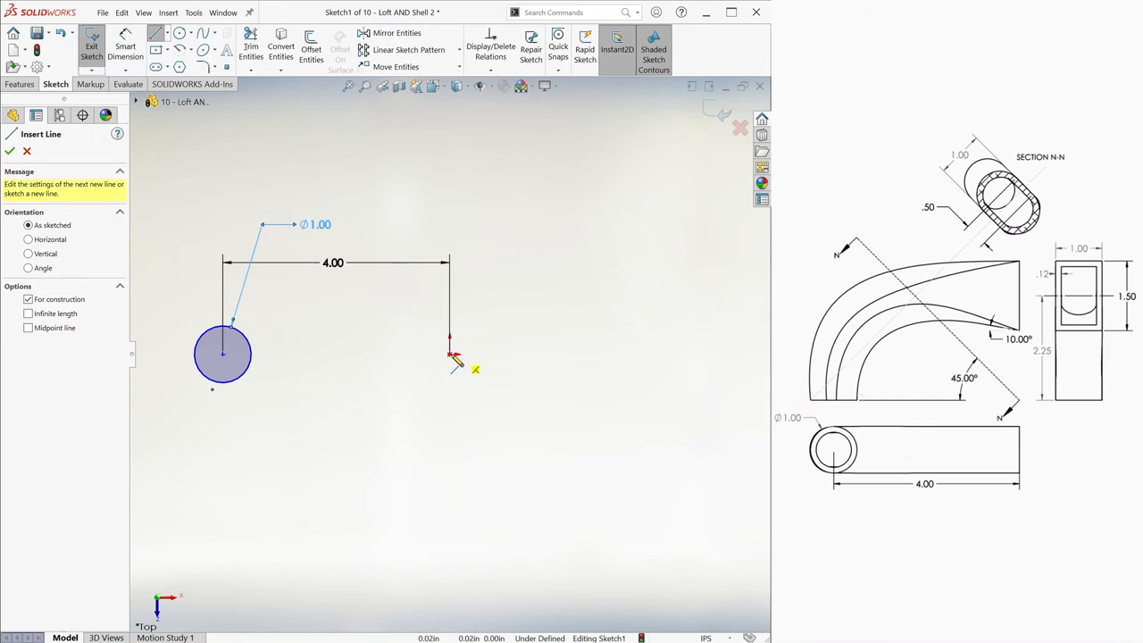
click(11, 150)
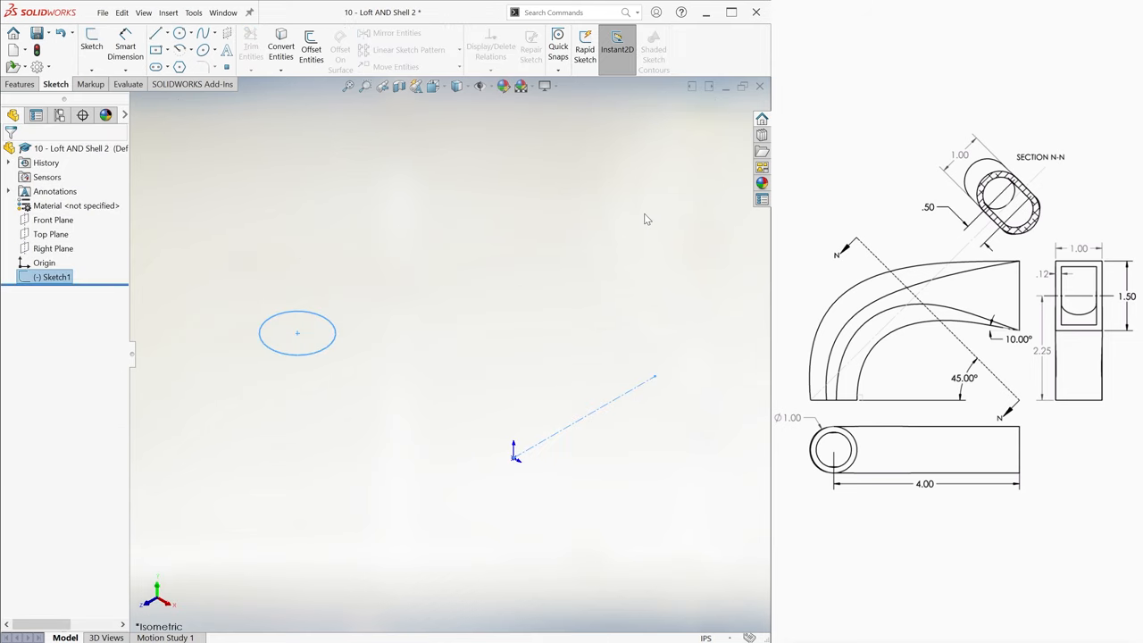
click(91, 45)
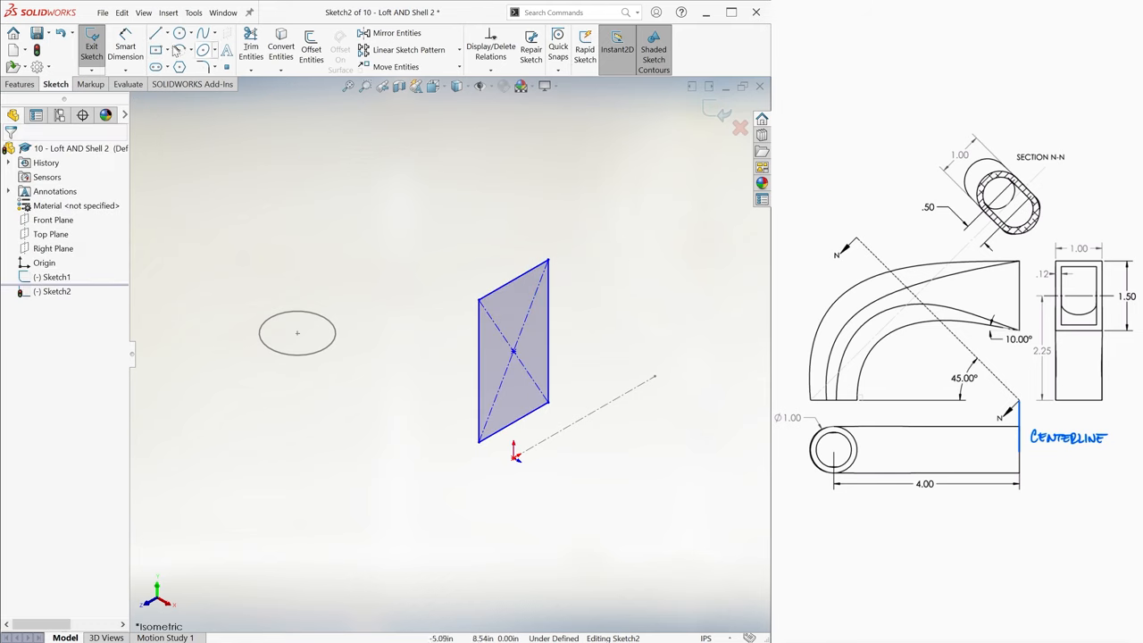
Dimension the center rectangle's width 1.00 and its other side on the Front Plane
click(125, 45)
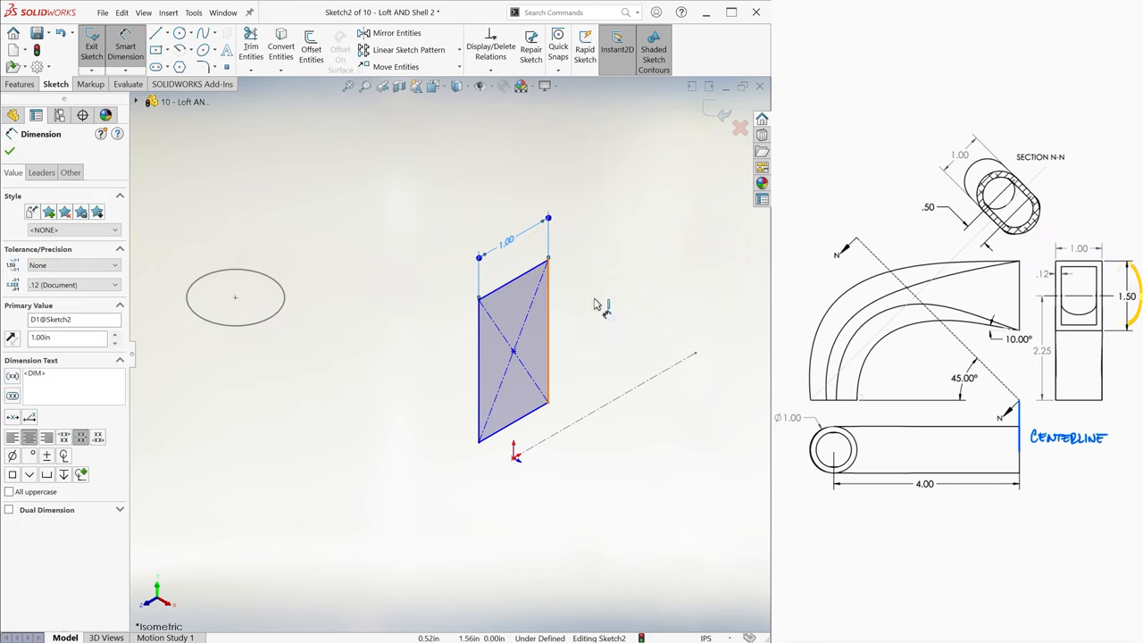
click(589, 303)
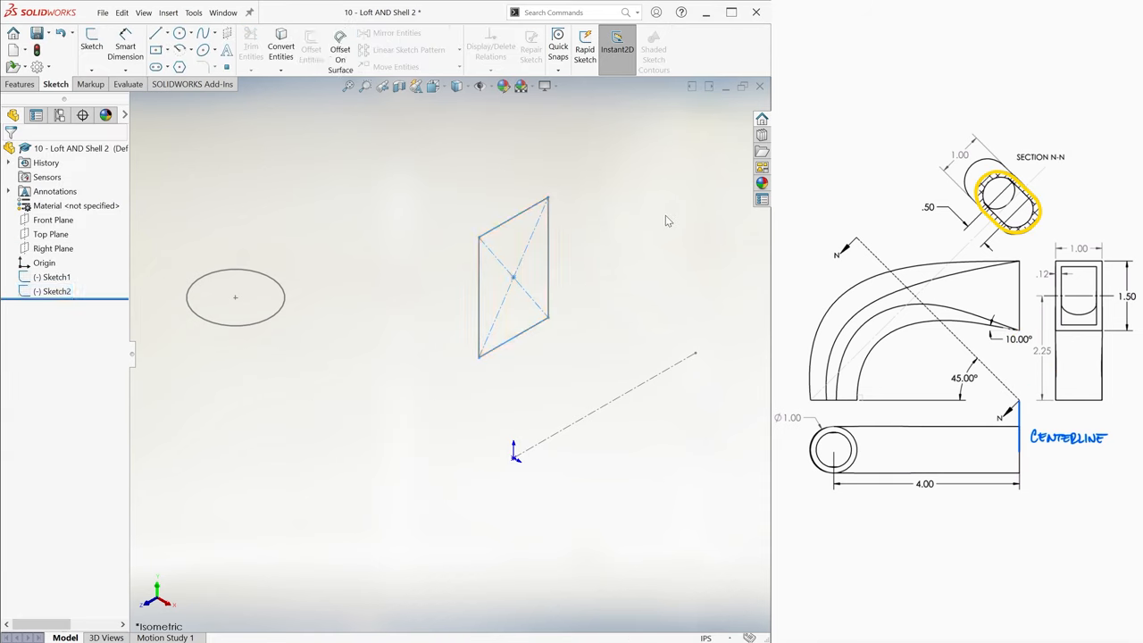
click(575, 45)
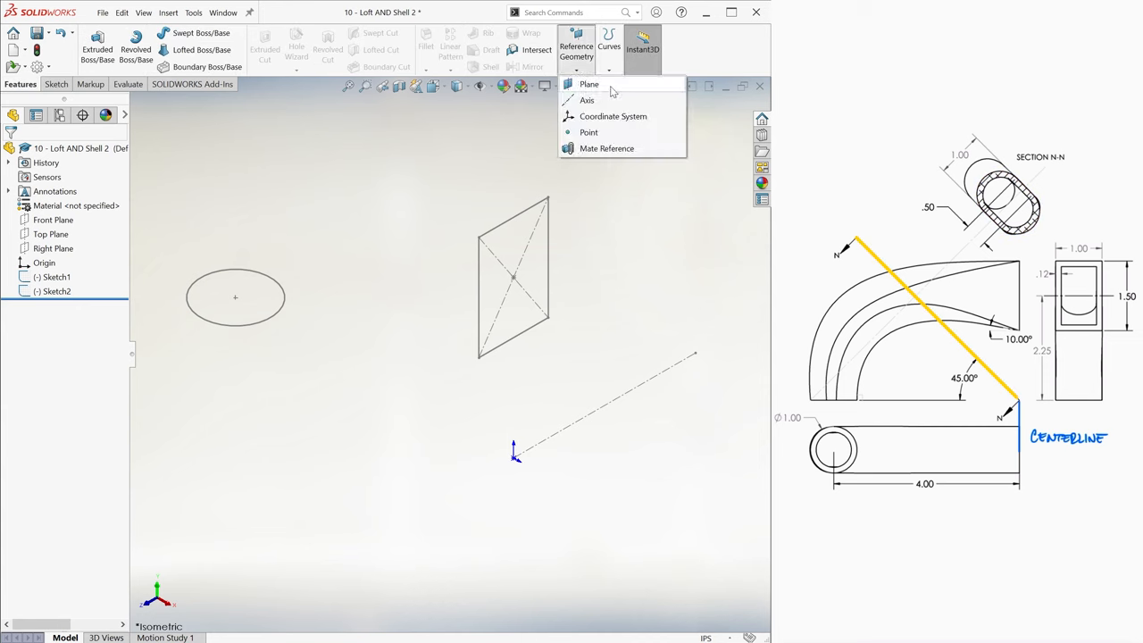
Create Plane1 through Line1@Sketch1 at 45° to the Top Plane
click(589, 84)
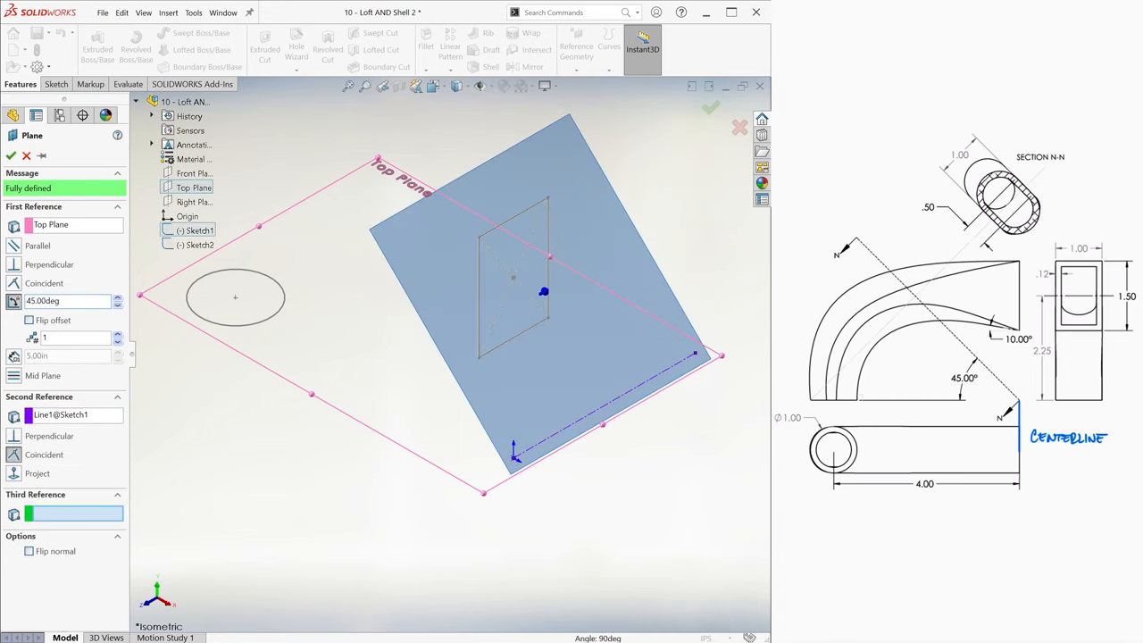
click(11, 155)
text(1/2)
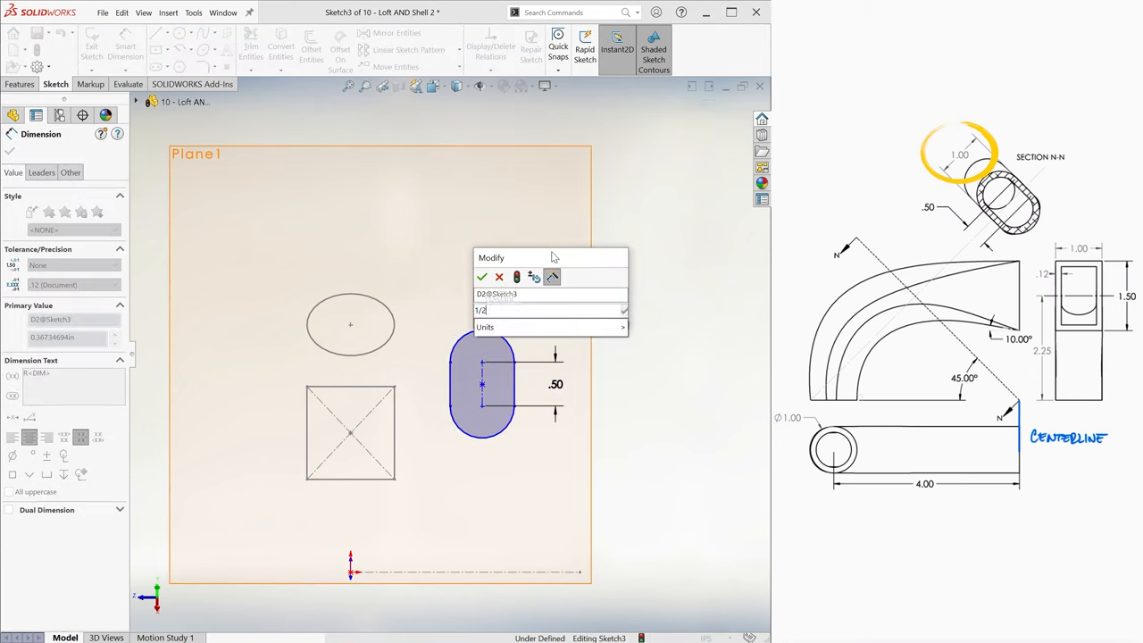
Dimension the straight slot on Plane1 to 0.50 wide so the profile is fully defined
click(482, 277)
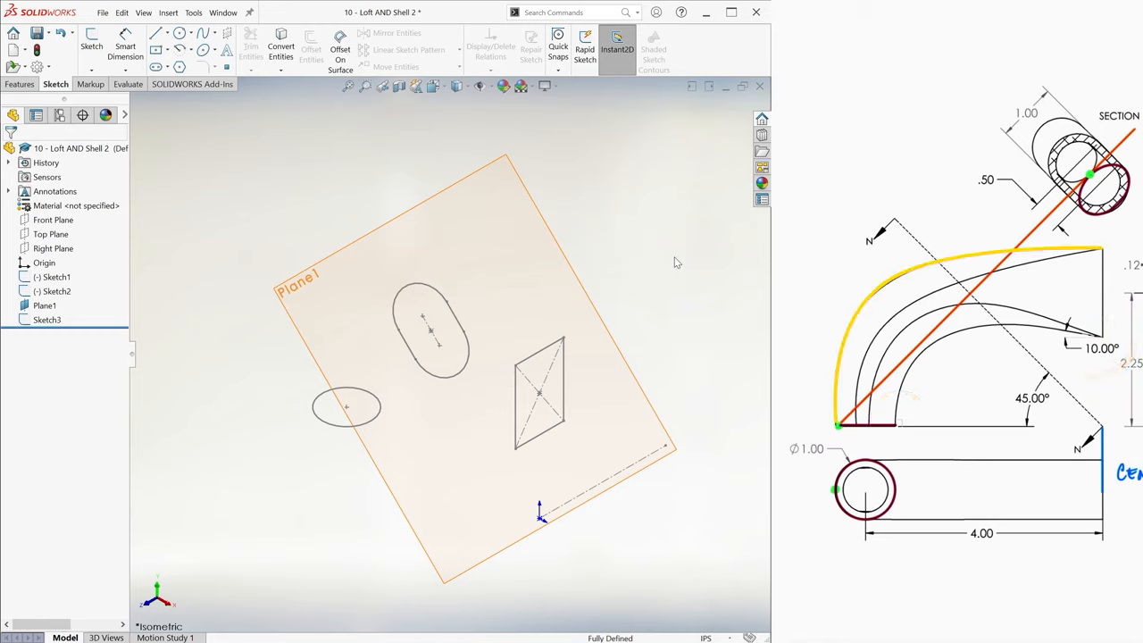
Sketch a guide spline on the Front Plane through the profile points with tangent-driven end tangency
click(91, 46)
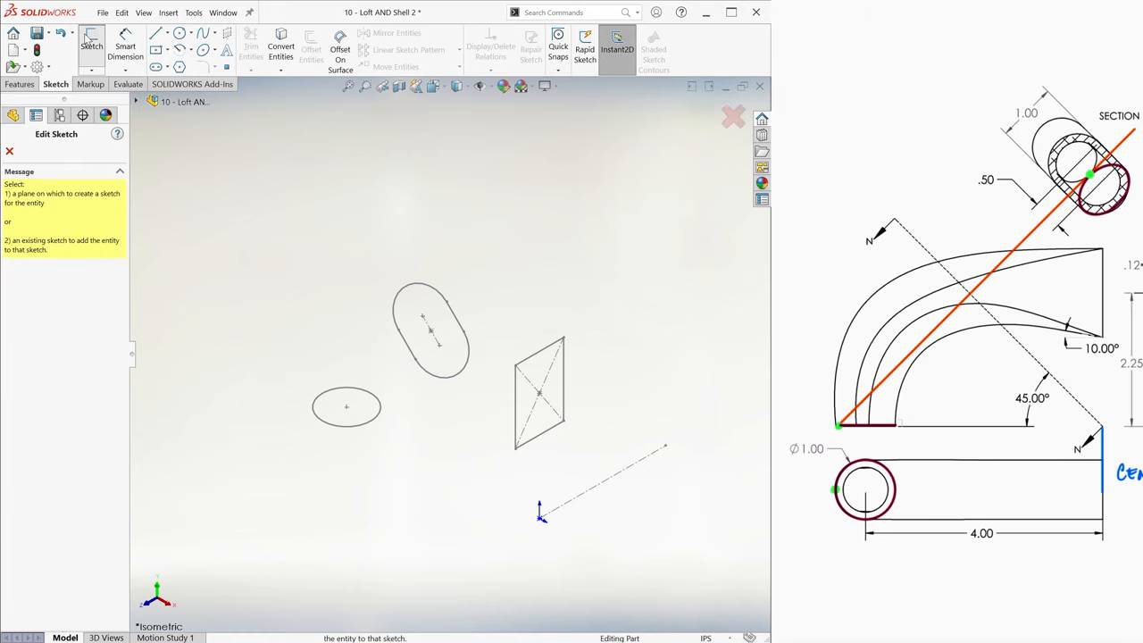
click(196, 173)
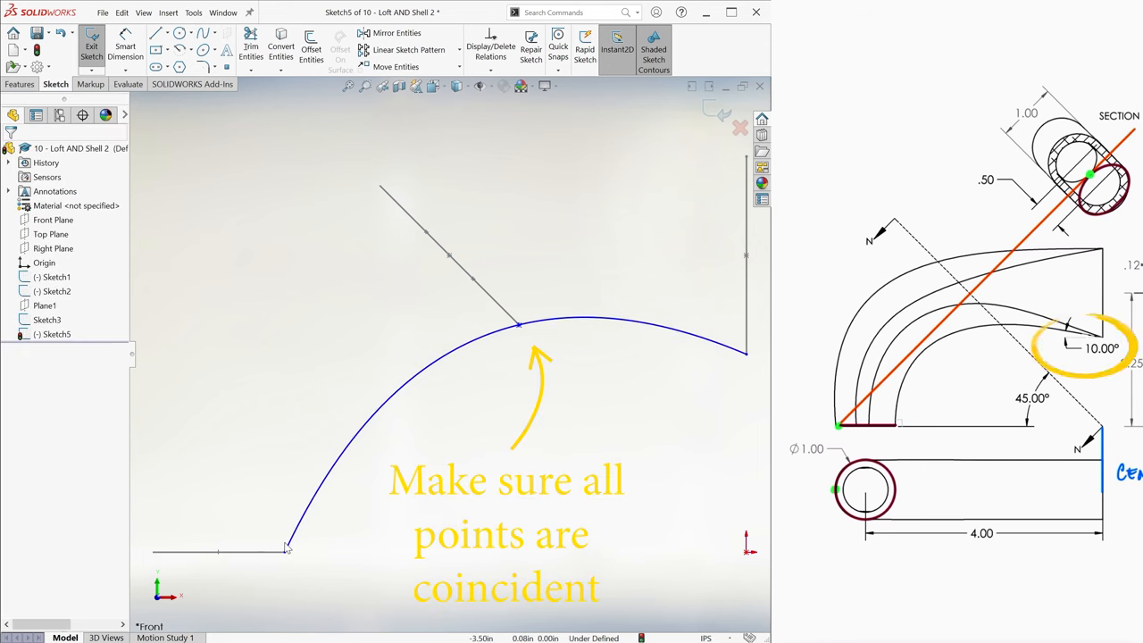
click(517, 325)
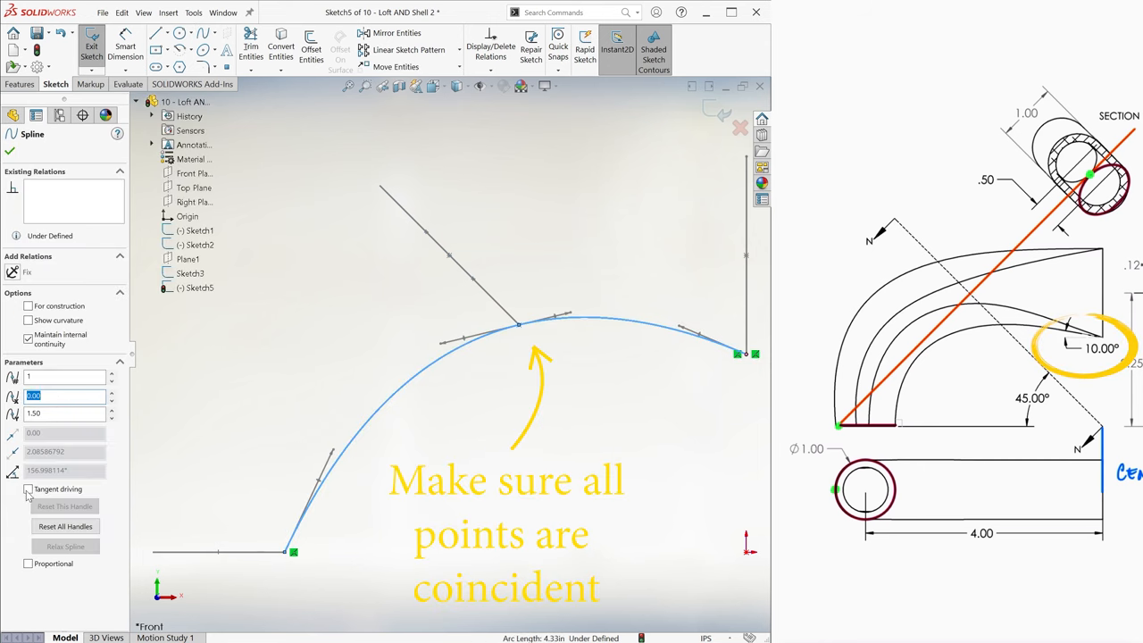
click(29, 490)
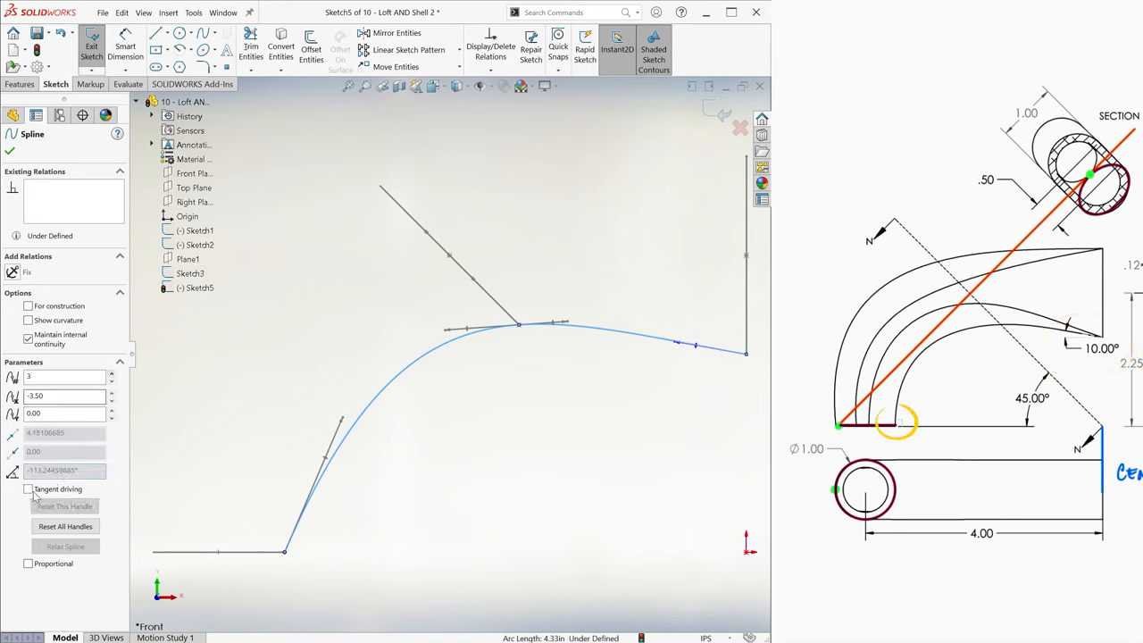
click(28, 490)
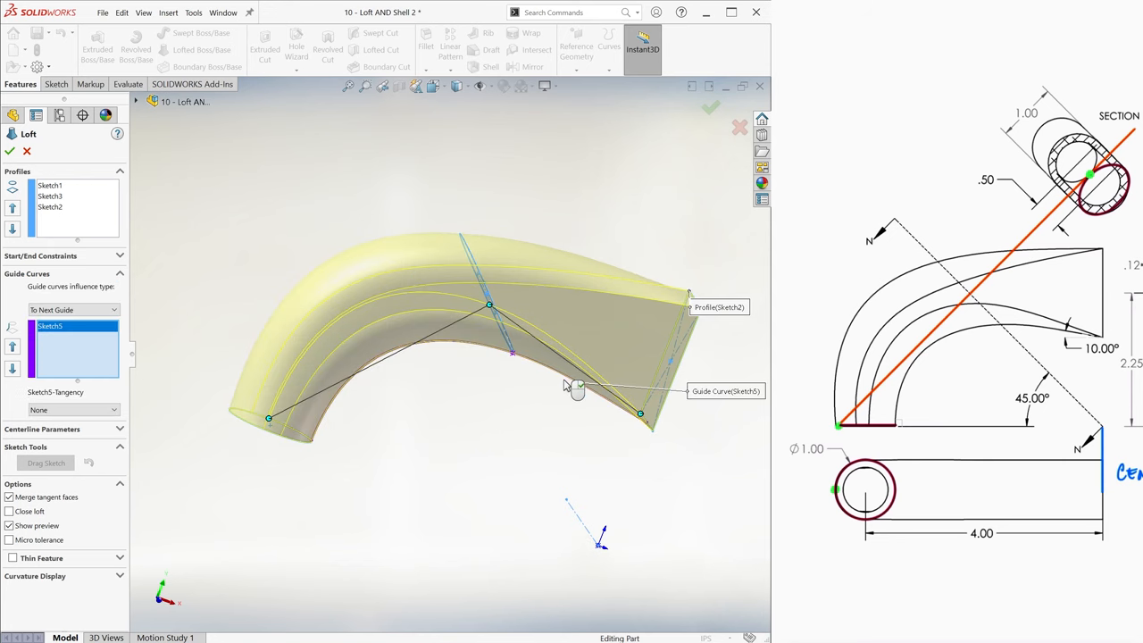
Loft from Sketch1 through Sketch3 to Sketch2 along guide curve Sketch5 into a solid body
click(10, 150)
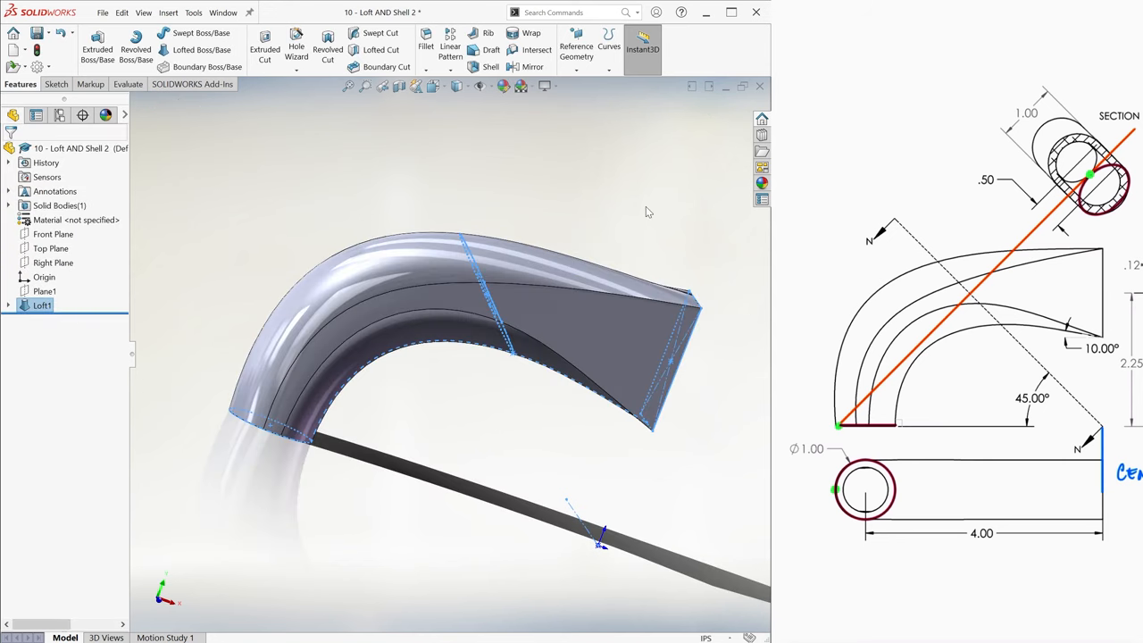
Shell the loft removing its end faces to a thin wall, then view it isometric
click(492, 68)
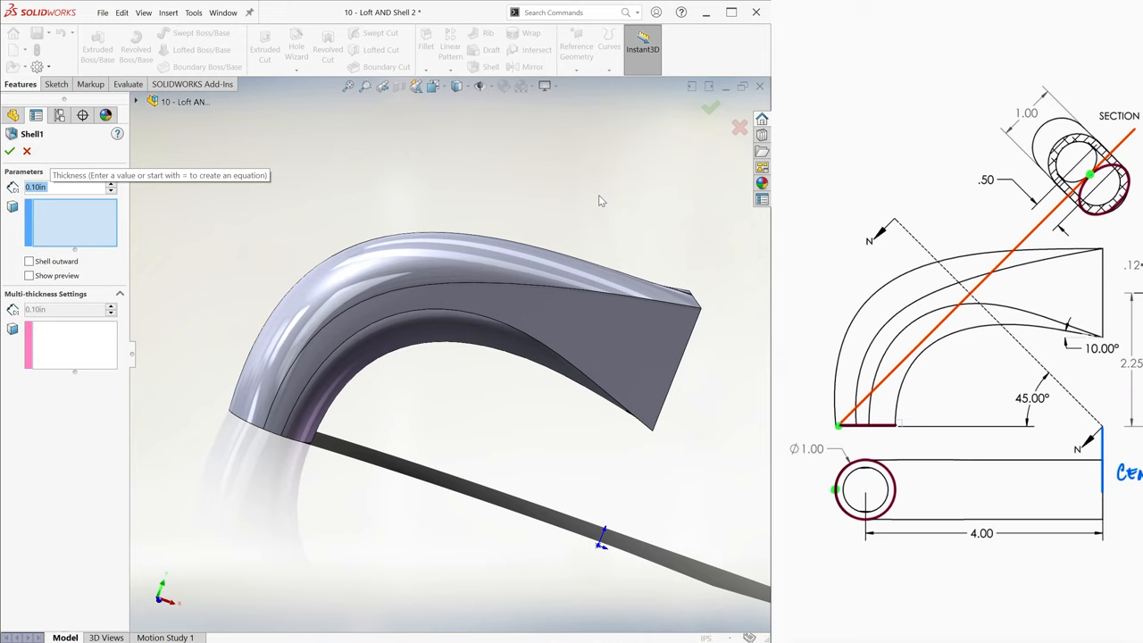
click(634, 357)
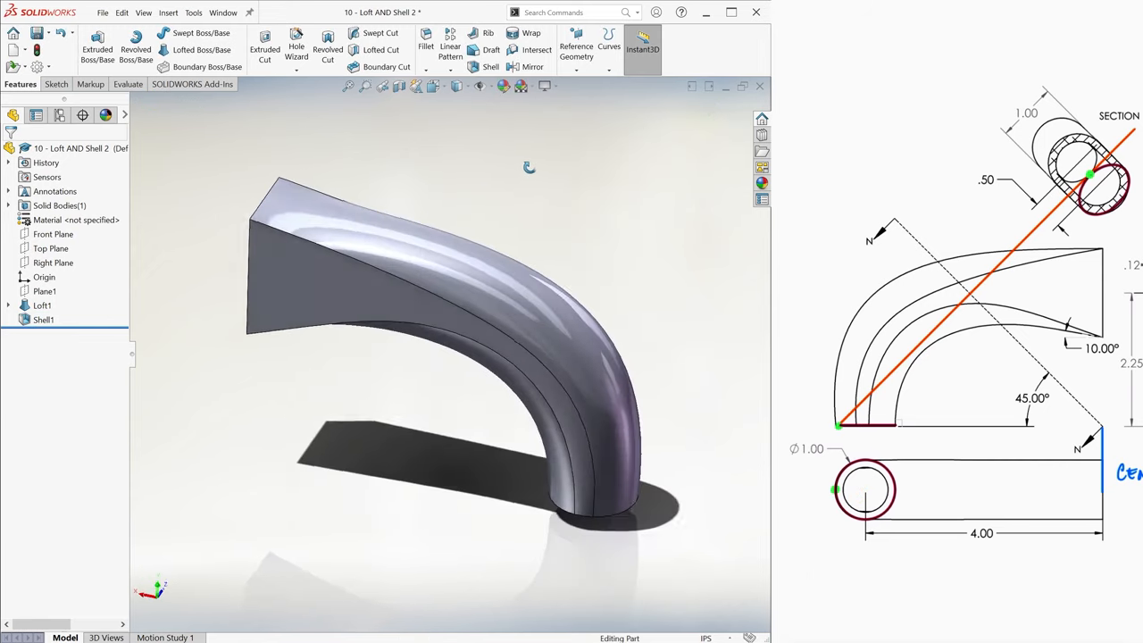
key(ctrl+7)
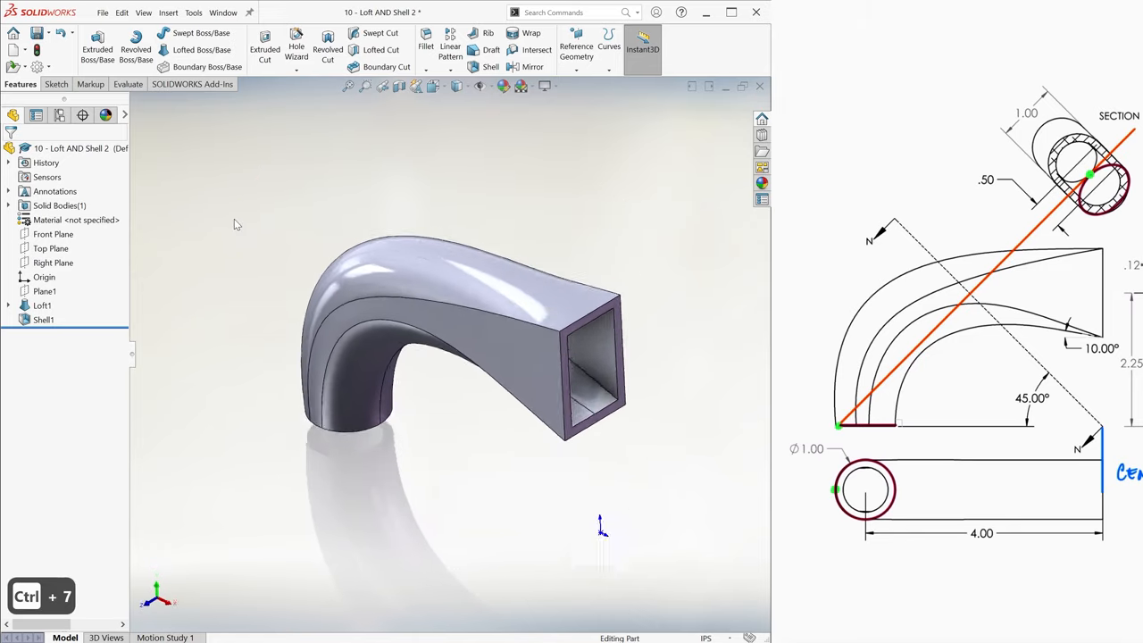